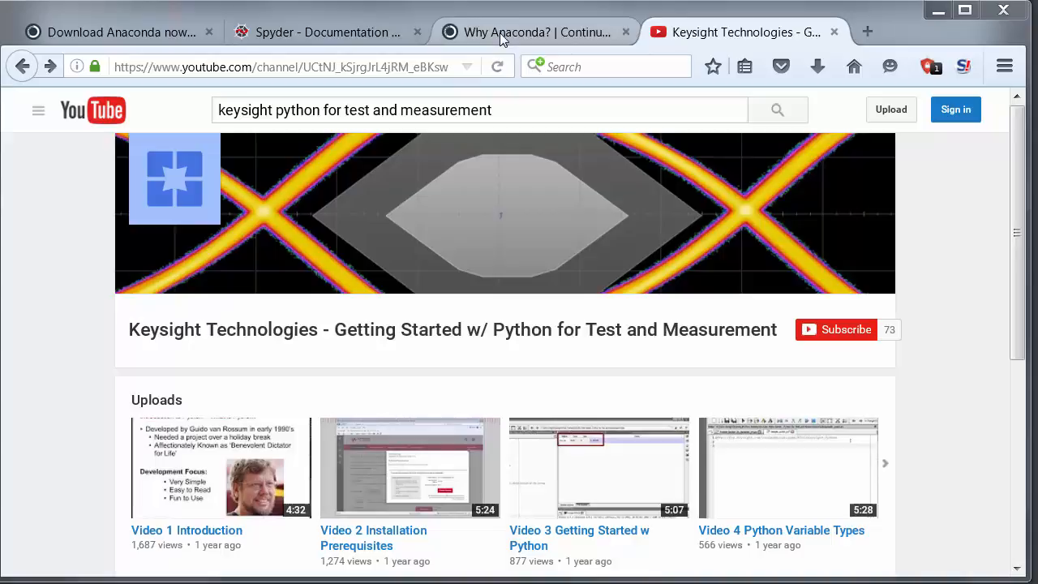
Review the Anaconda and Spyder pages, then start a new blank equation on the ADS data display
click(535, 32)
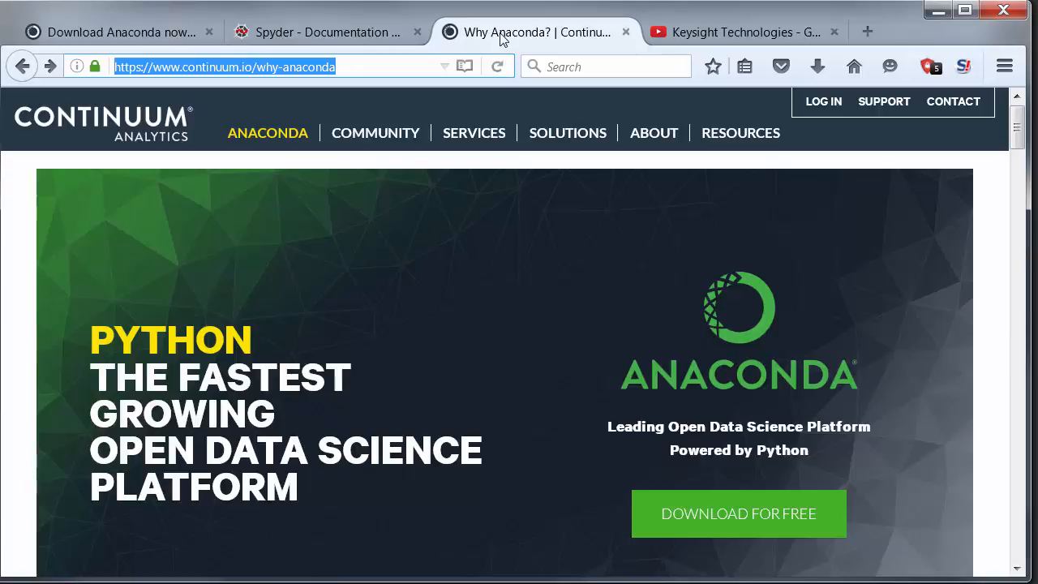
click(324, 33)
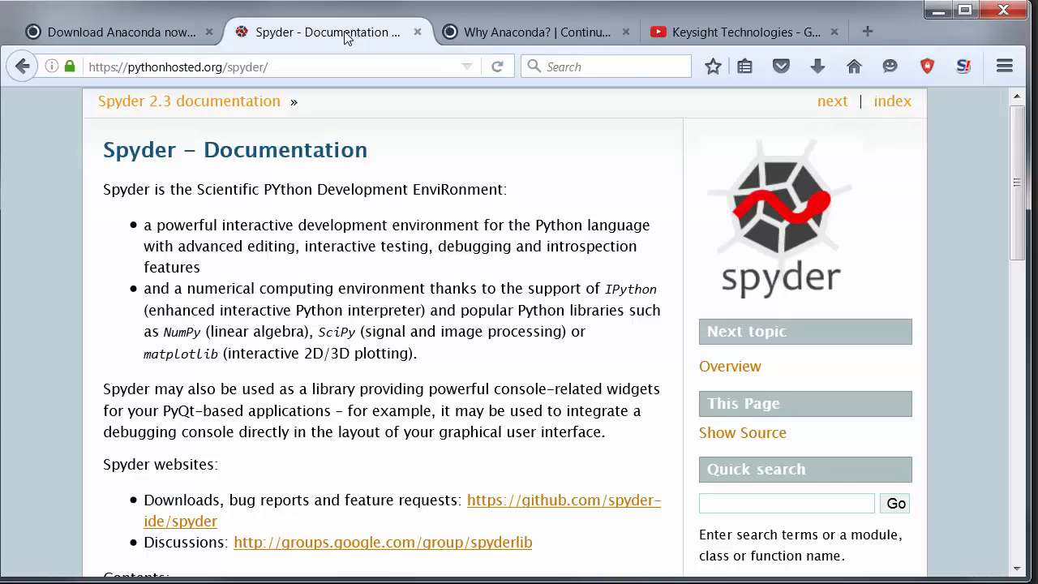
mouse_move(328, 33)
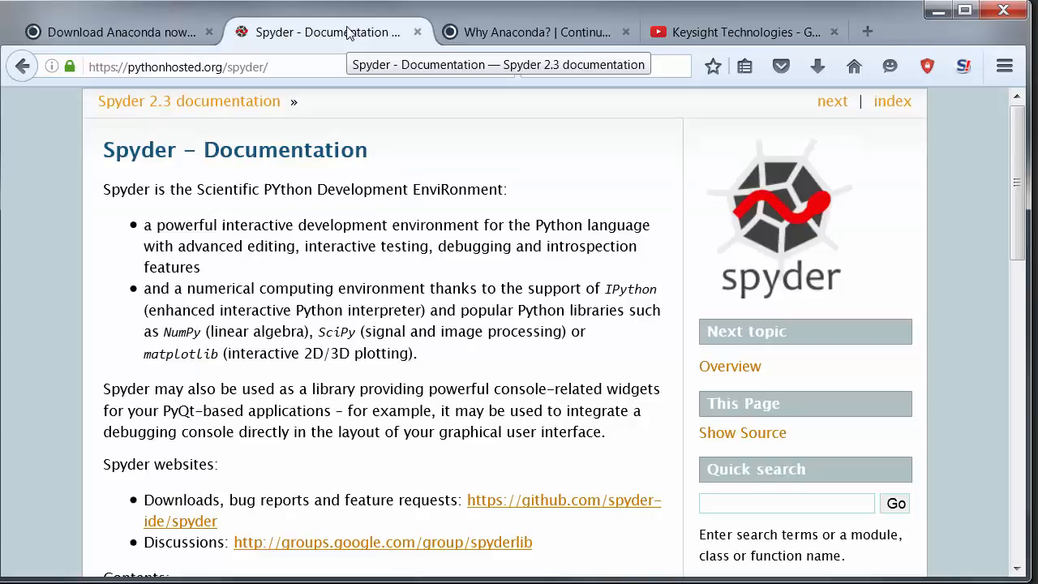
click(120, 32)
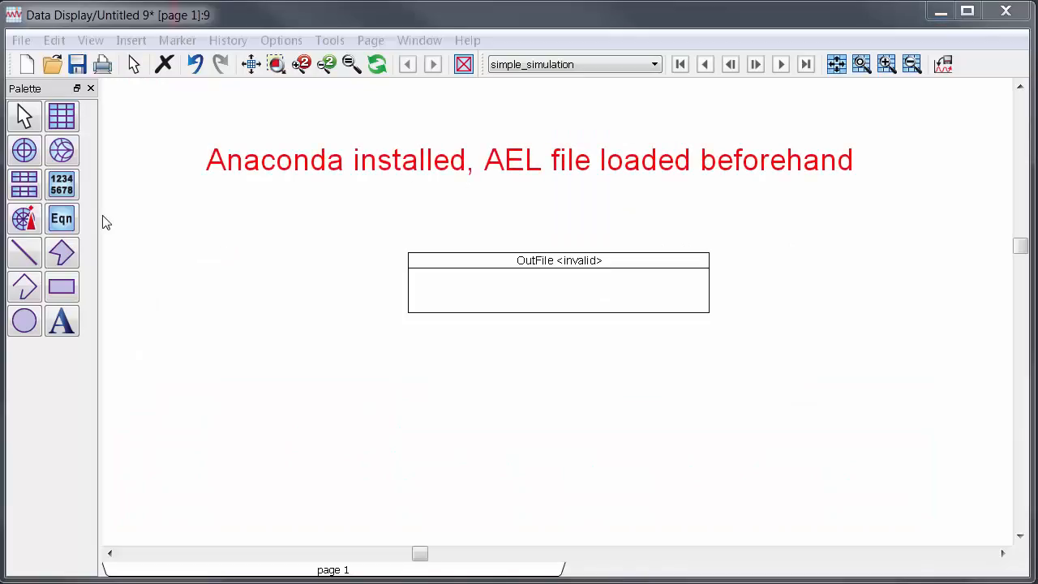
click(62, 217)
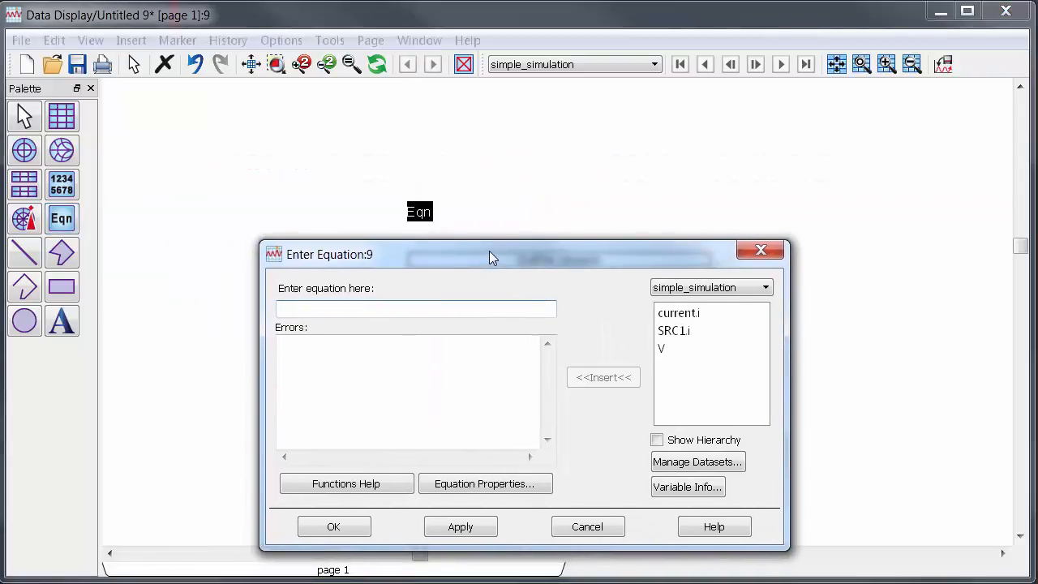
Define OutFile=send_data_to_python("C:\PythonScripts",V,current.i) and confirm the equation
text(O)
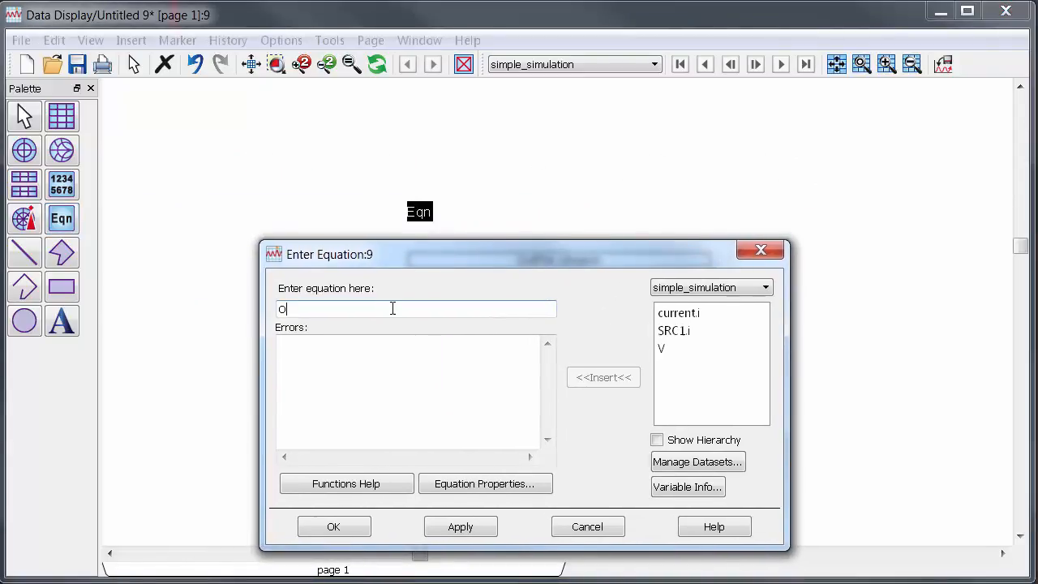
text(utFi)
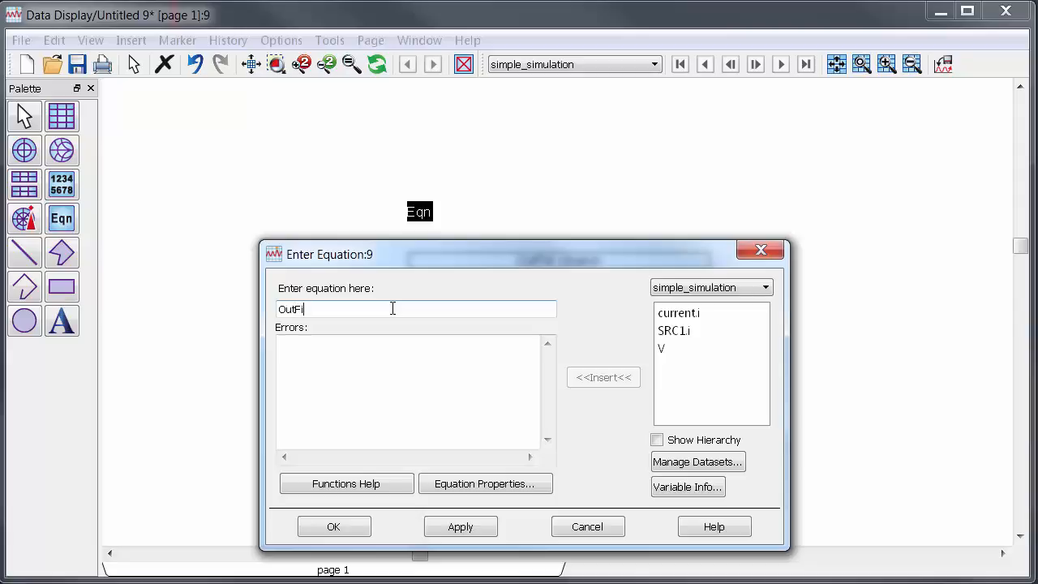
text(le=)
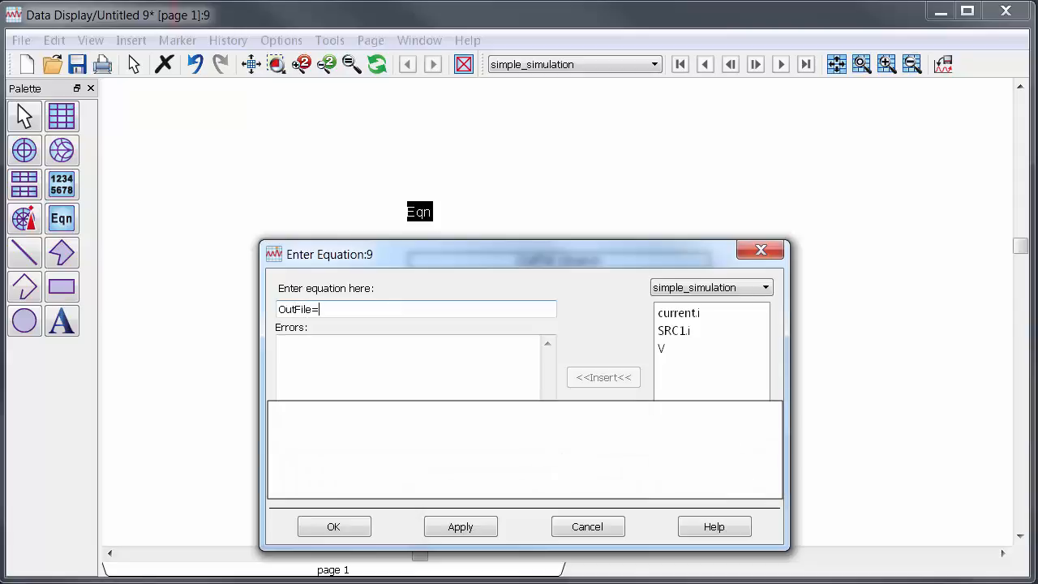
text(send_data_to_python(")
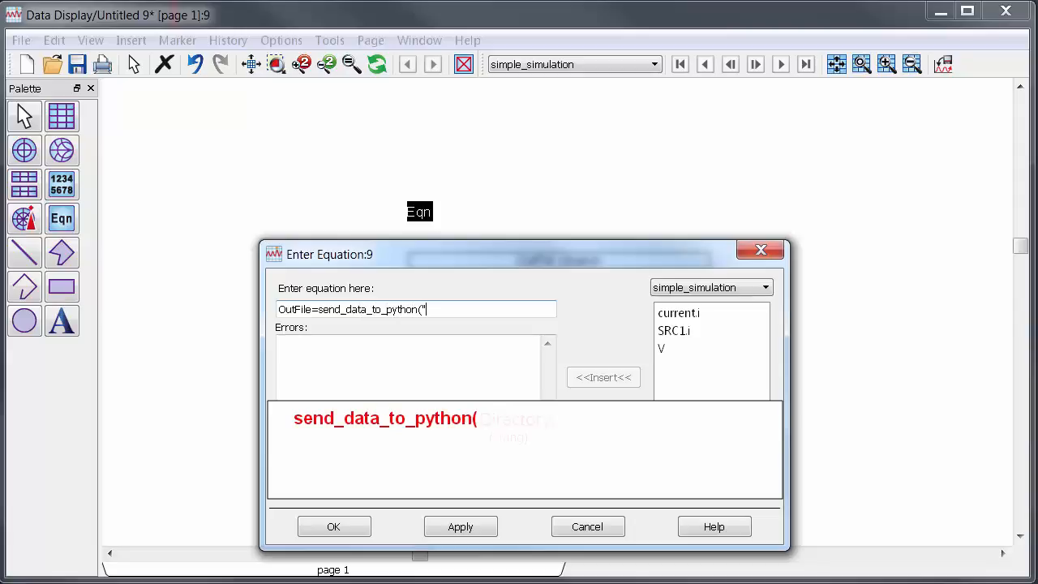
text(C:\PythonScripts")
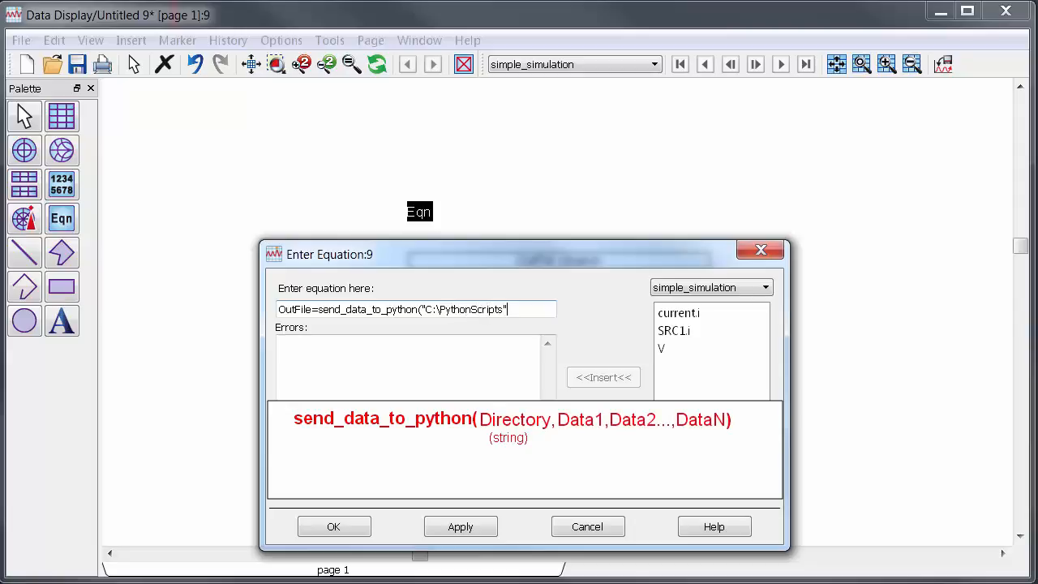
text(,V,current.i)
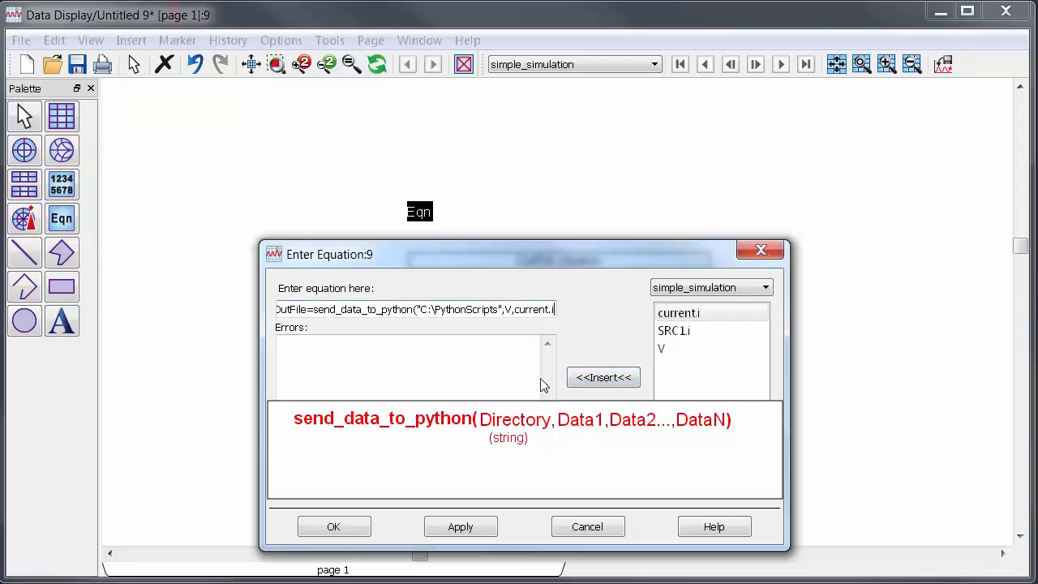
click(334, 525)
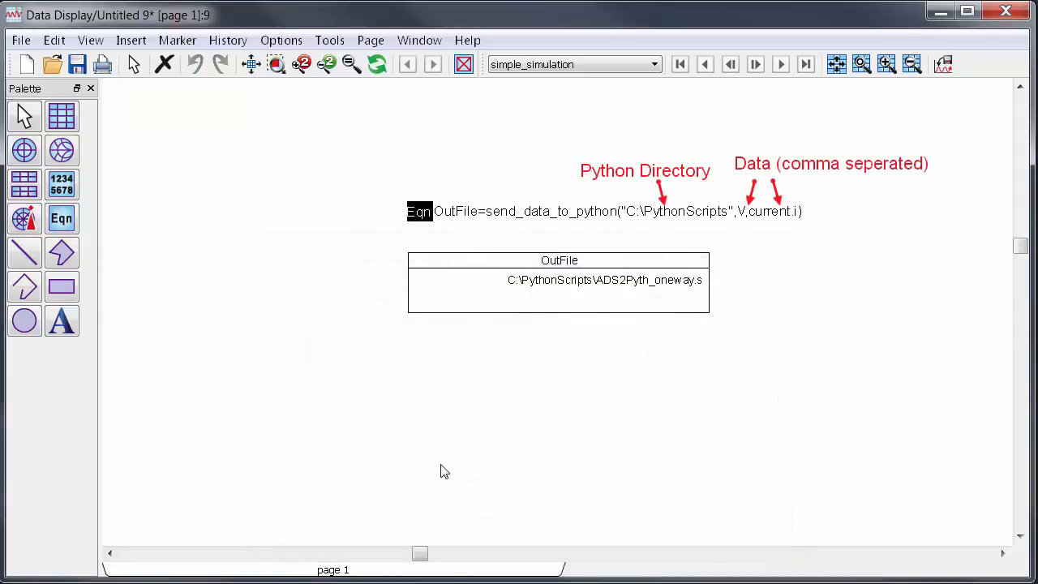
mouse_move(451, 467)
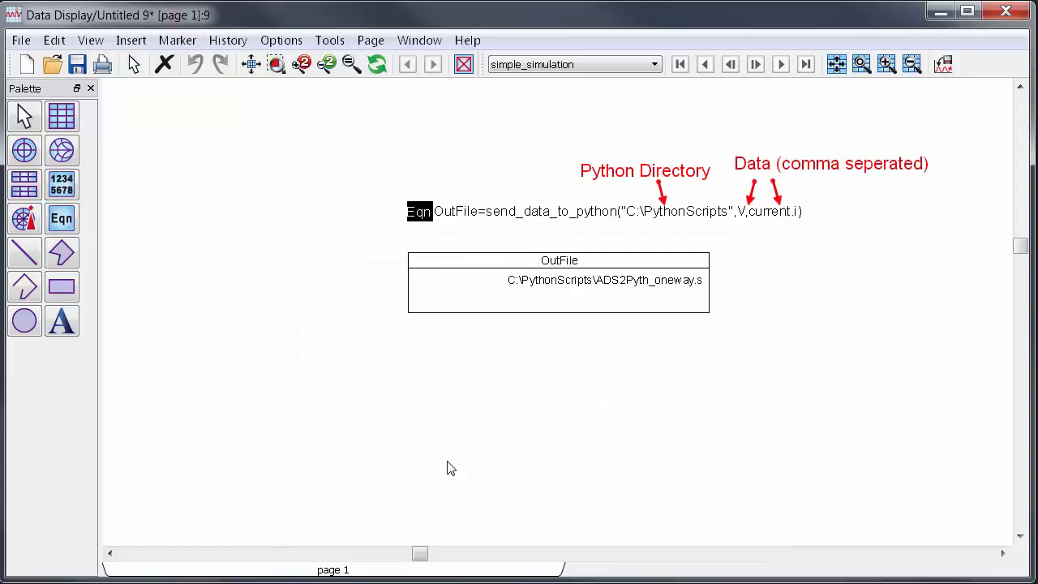
mouse_move(519, 295)
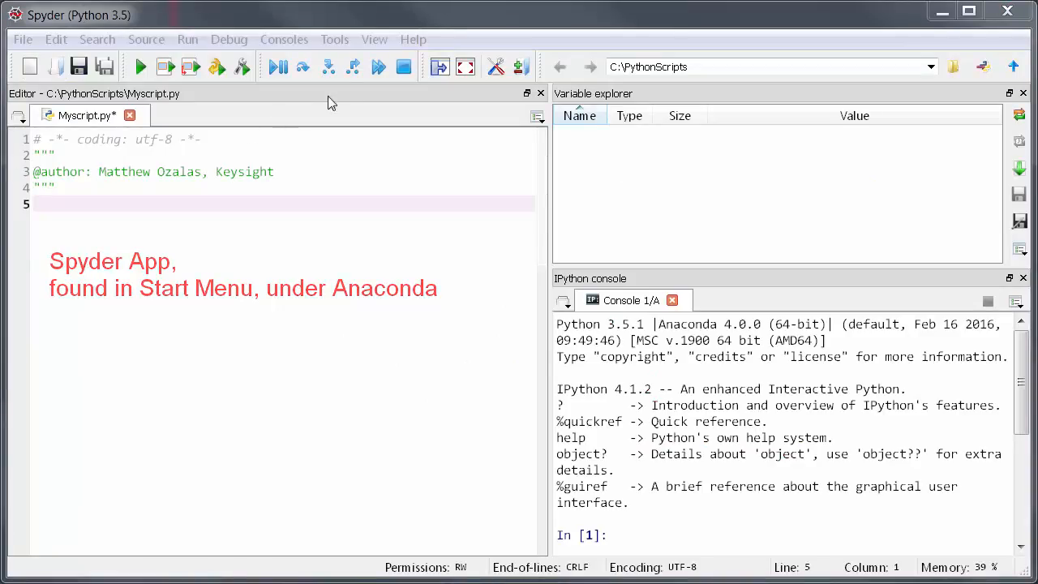
click(373, 39)
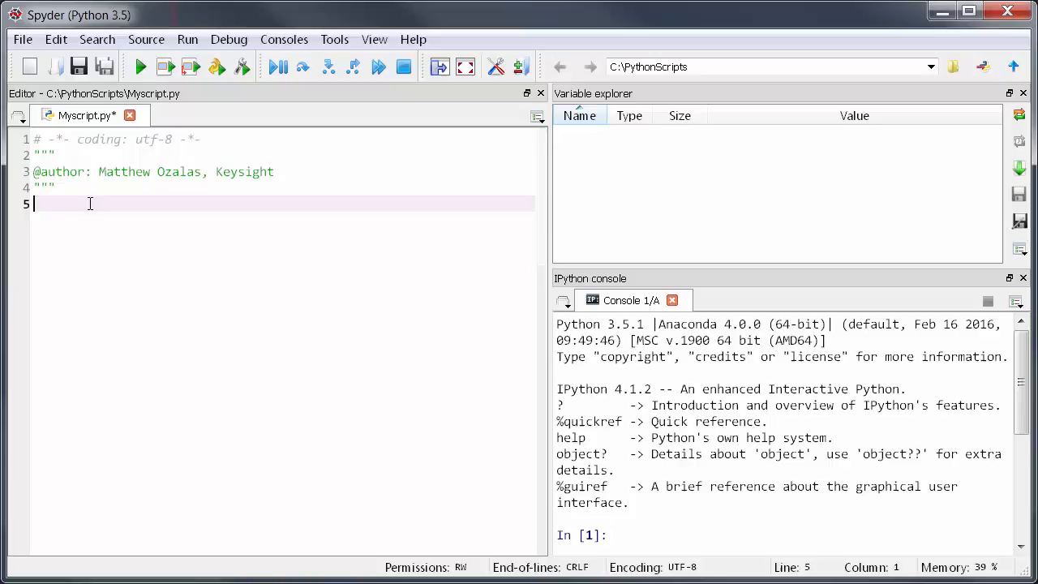
Add A=10 and print(A) to Myscript.py and run it so the console prints 10
text(A=10)
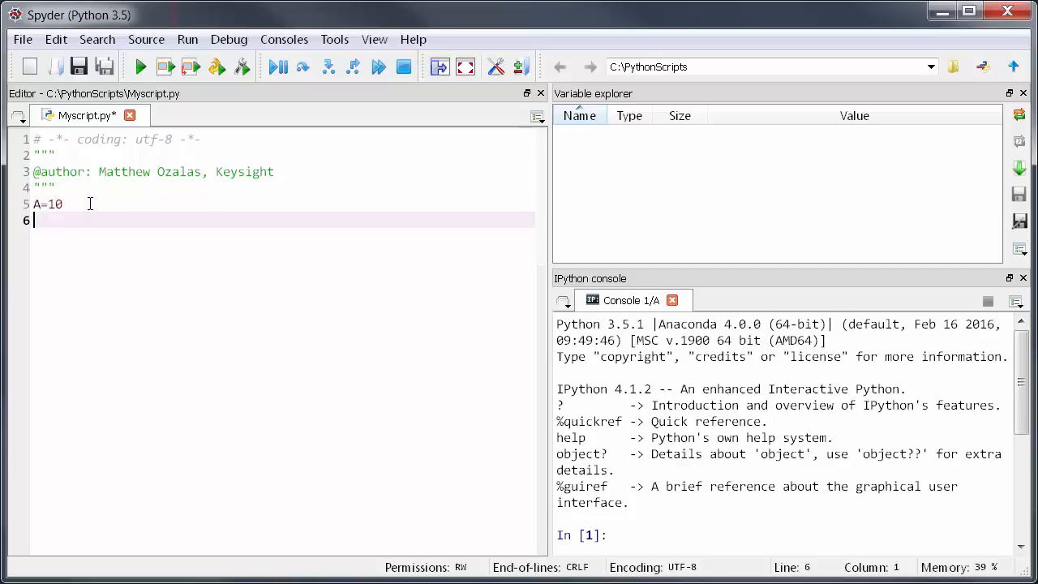
text(print(A))
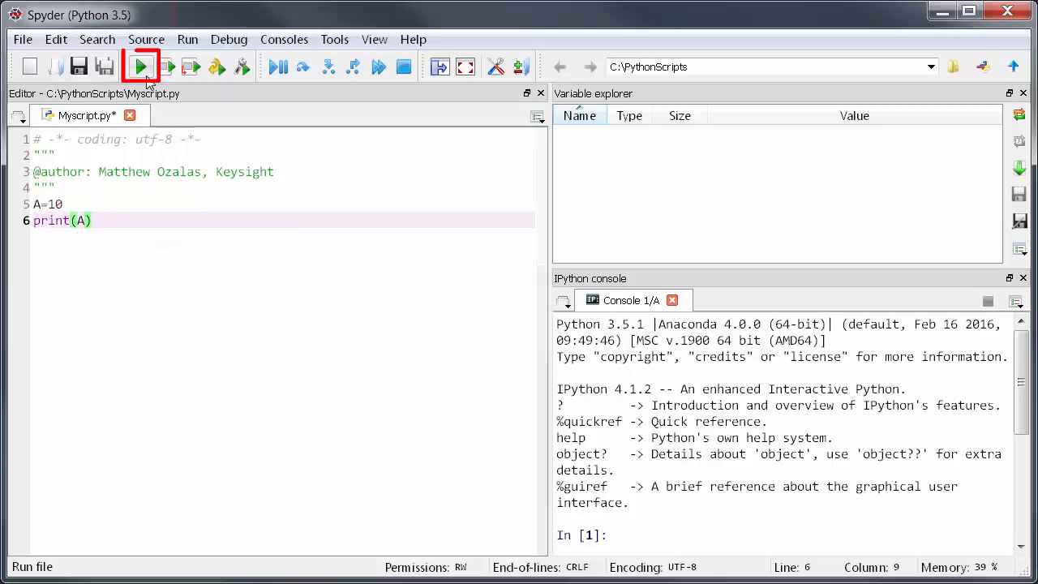
click(140, 66)
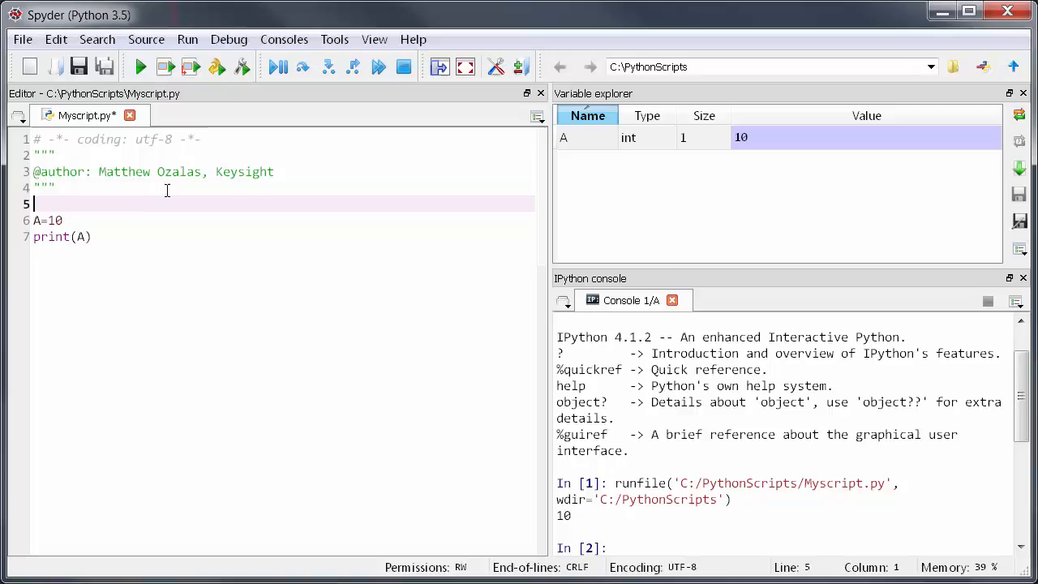
Import numpy as np, set B=np.sin(A), print B and run, giving -0.544021110889
text(impor)
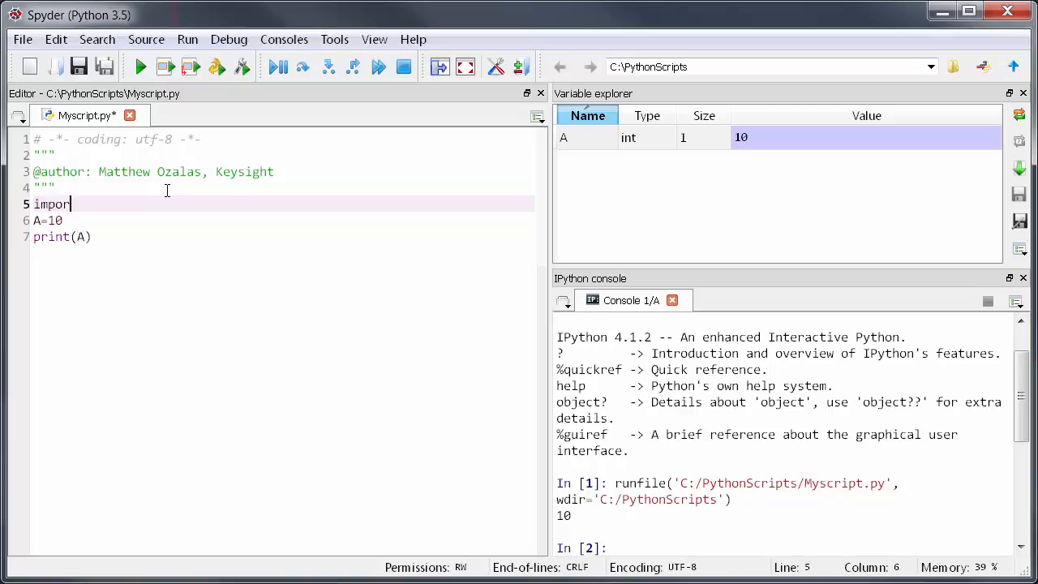
text(t)
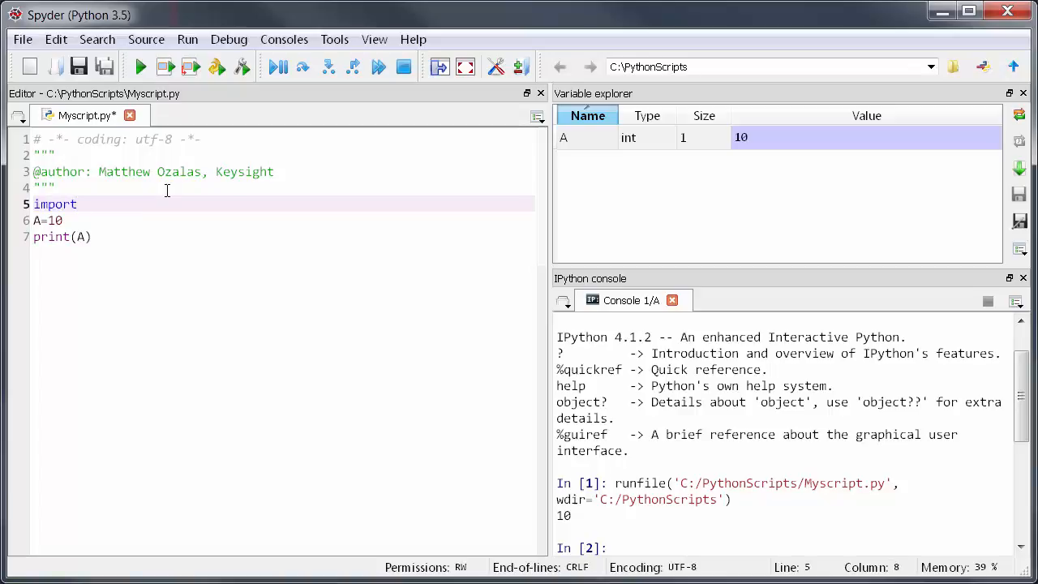
text(numpy)
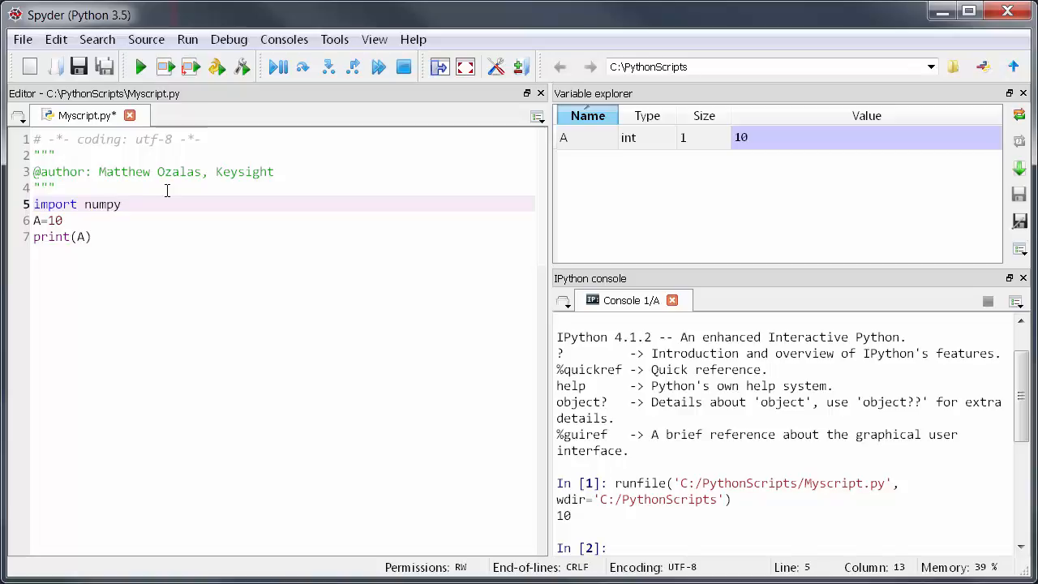
text(as np)
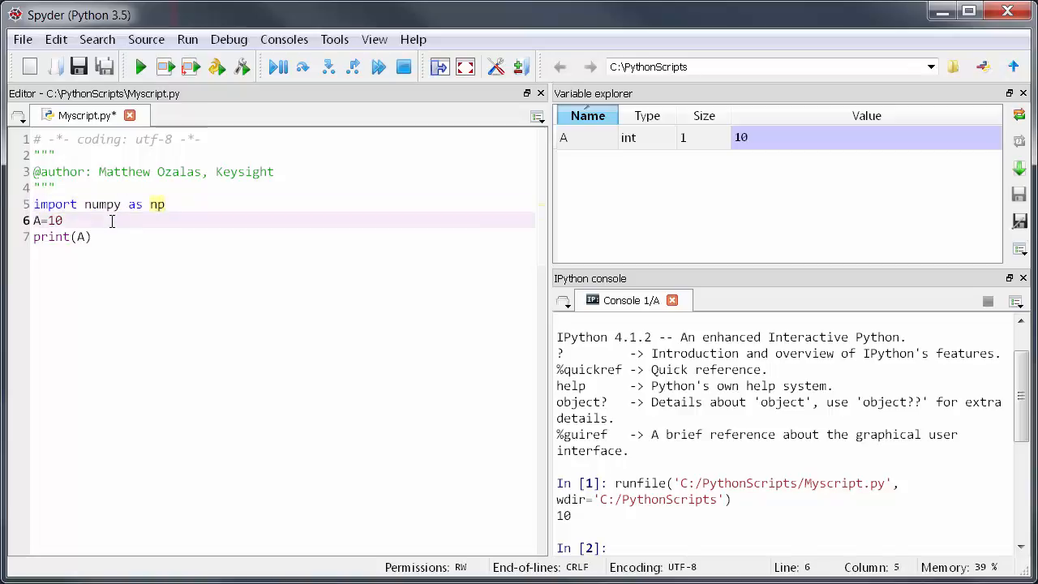
text(B=)
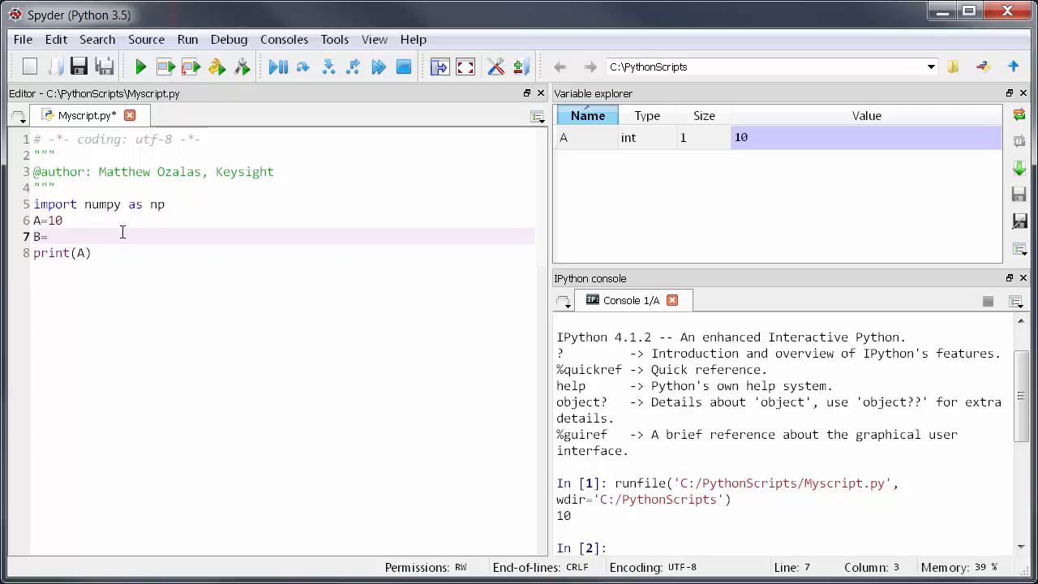
text(np.)
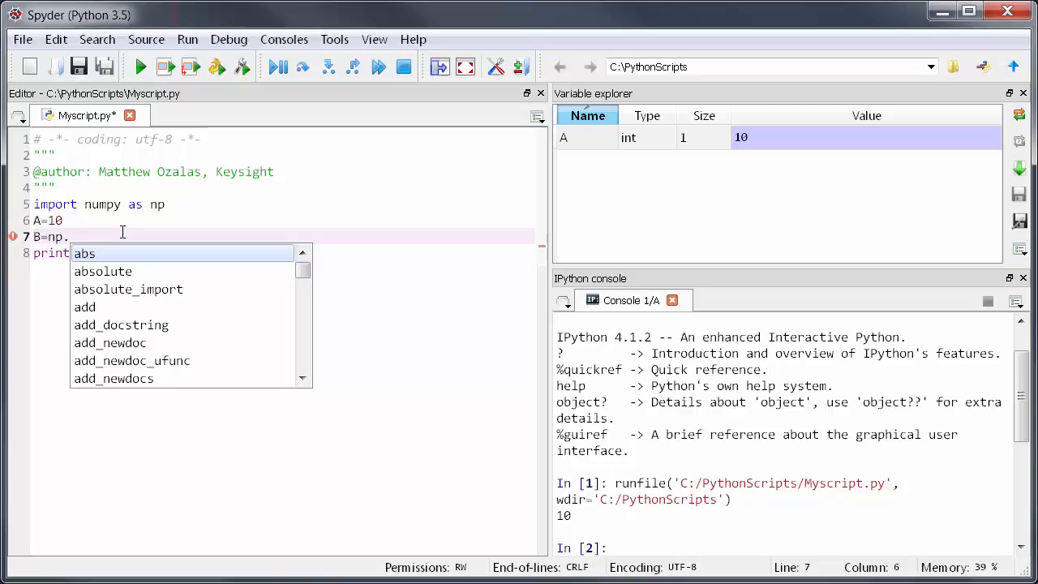
text(sin(A)
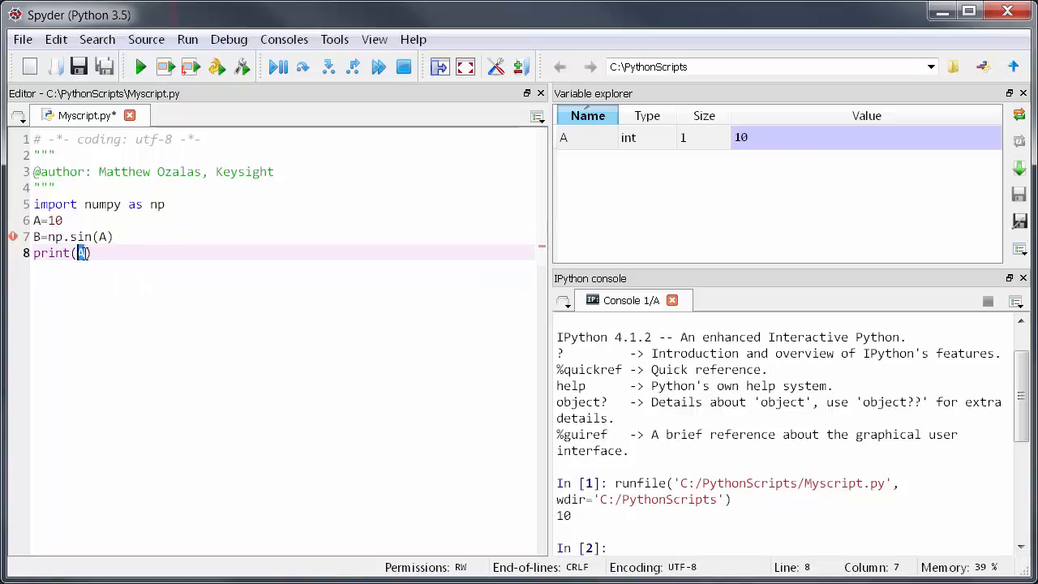
text(B)
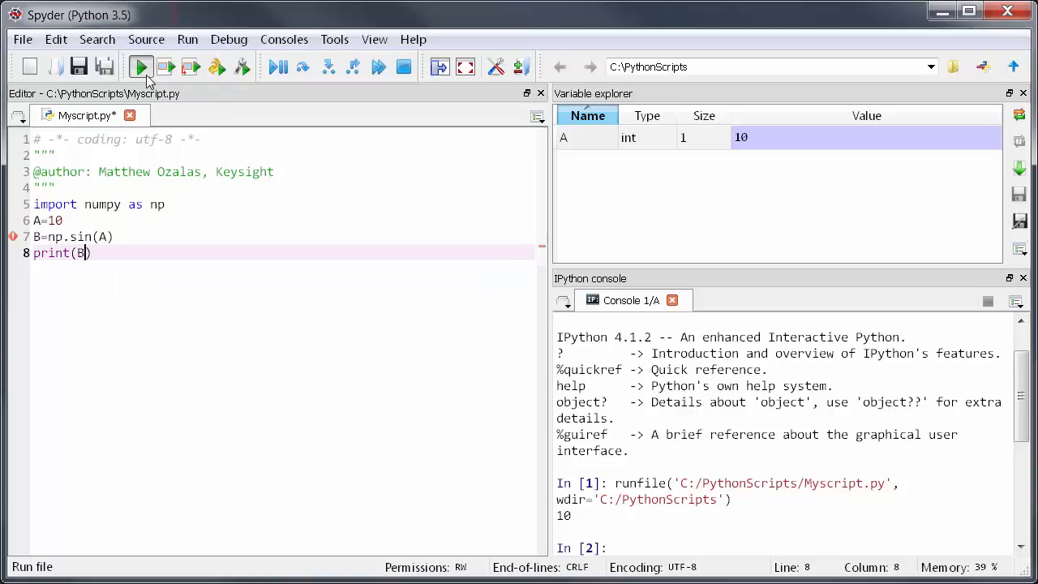
click(139, 66)
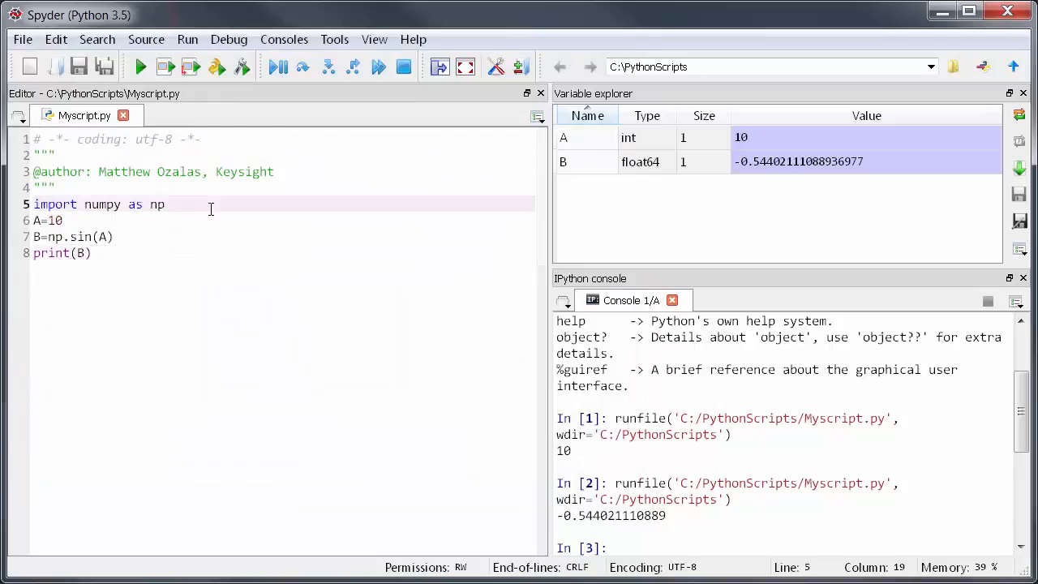
Import ads, drop the test lines, and add D,S=ads.Create_Python_ADS_Channel()
text(import)
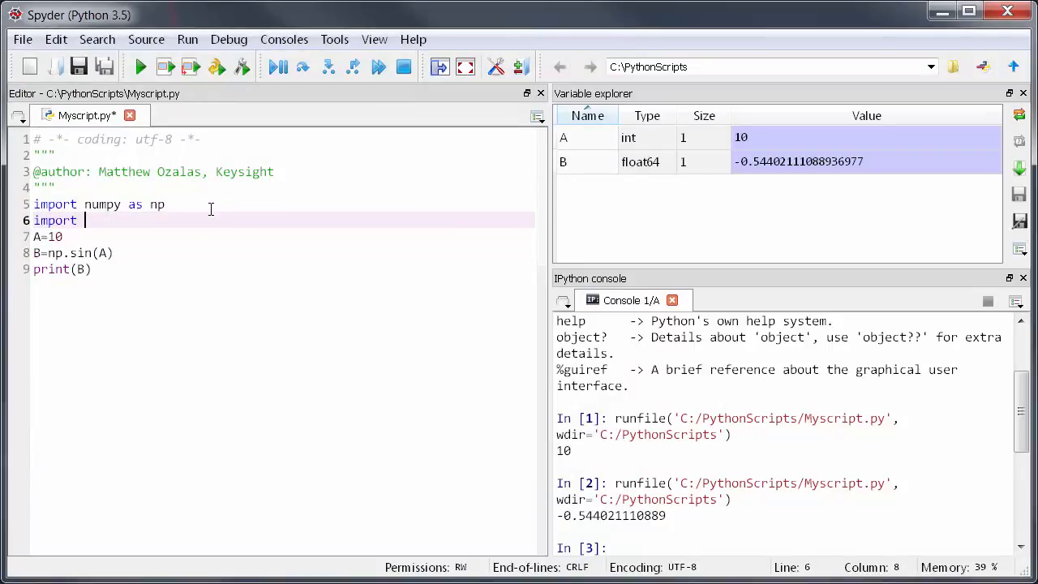
text(ads)
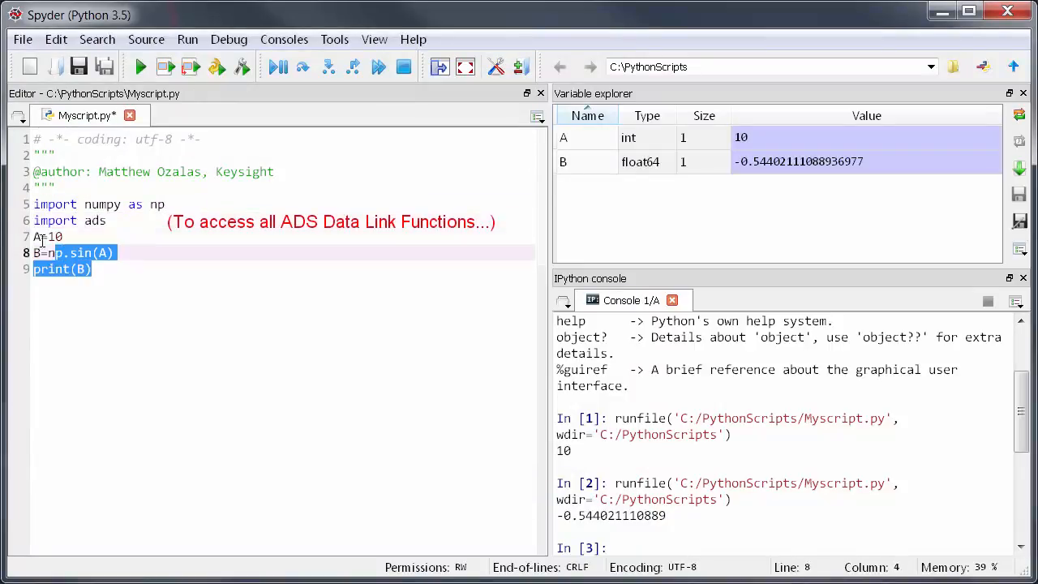
key(Delete)
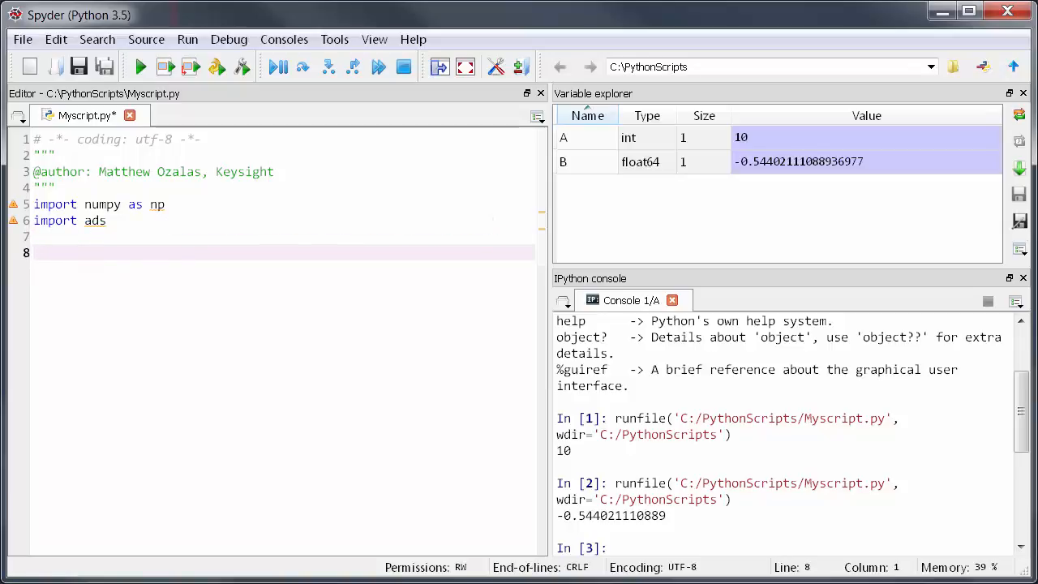
text(D)
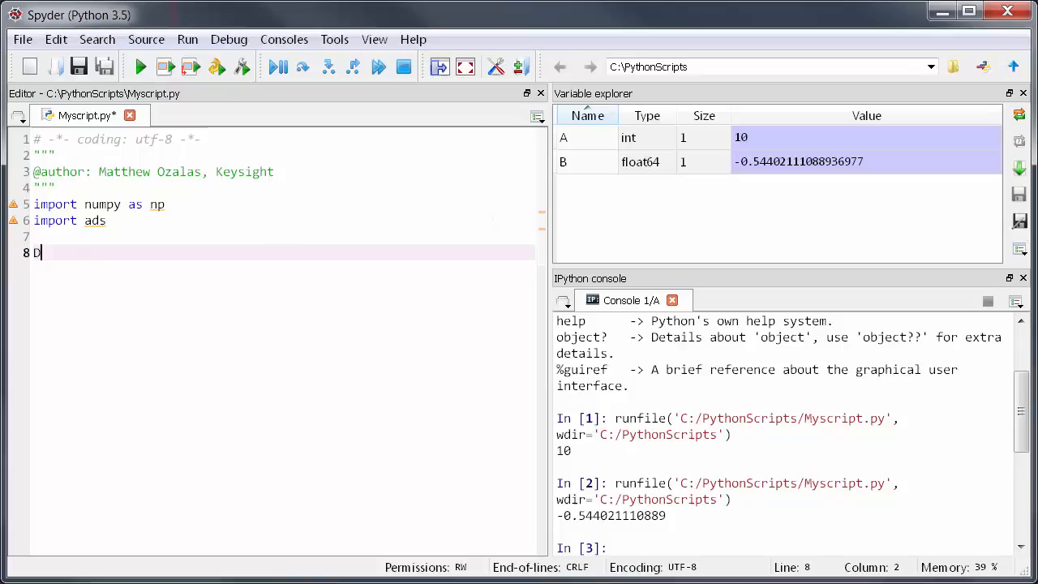
text(,S=ads.C)
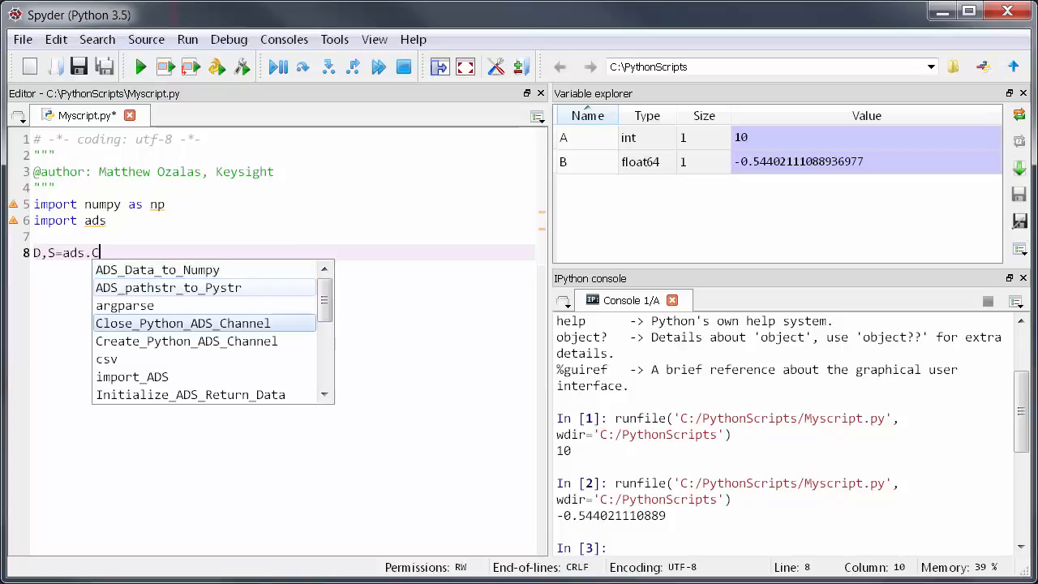
double_click(186, 340)
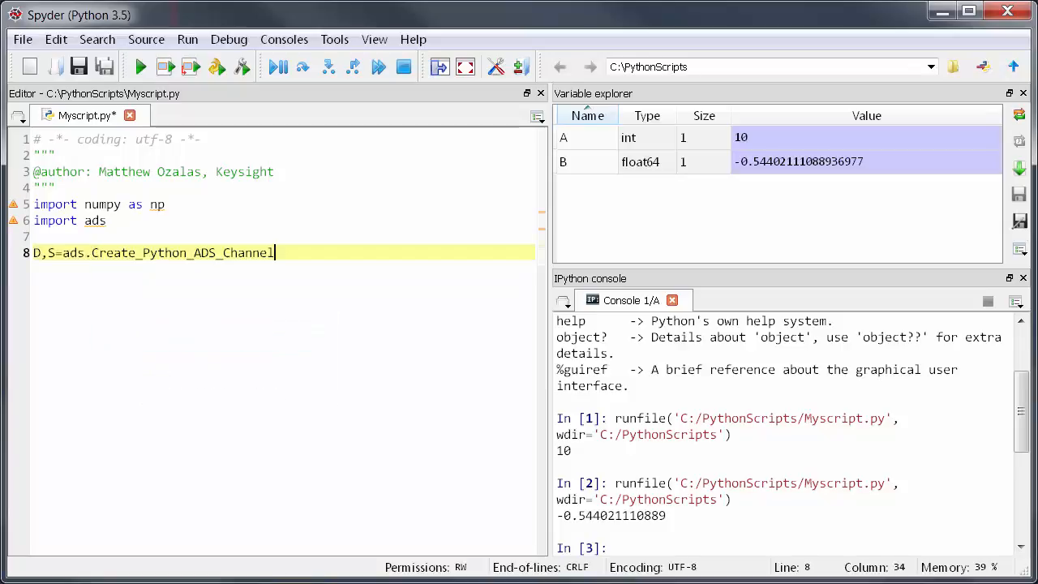
text(())
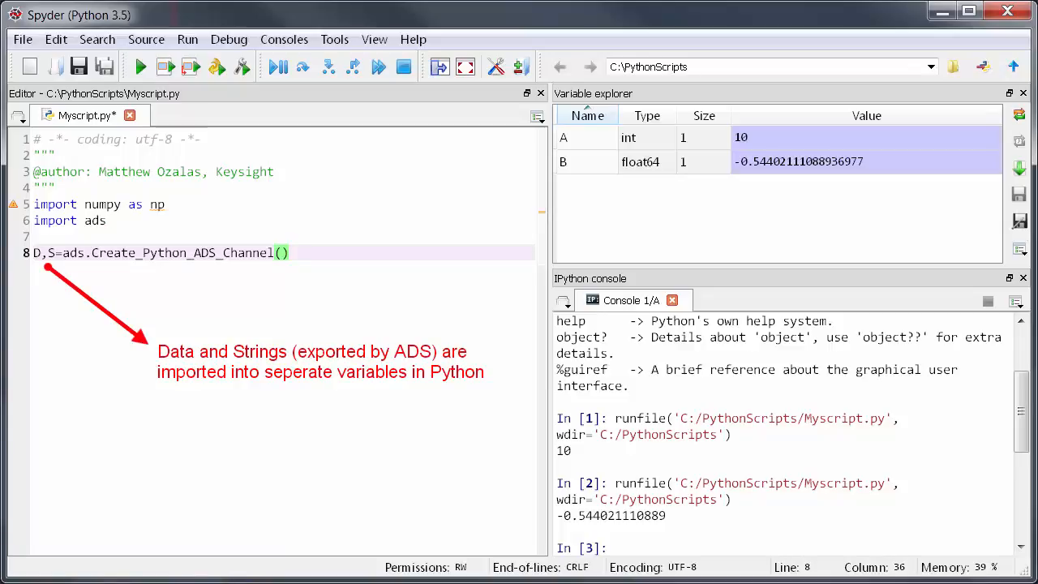
Run the script and inspect D's array of ADS values in the variable explorer
click(285, 253)
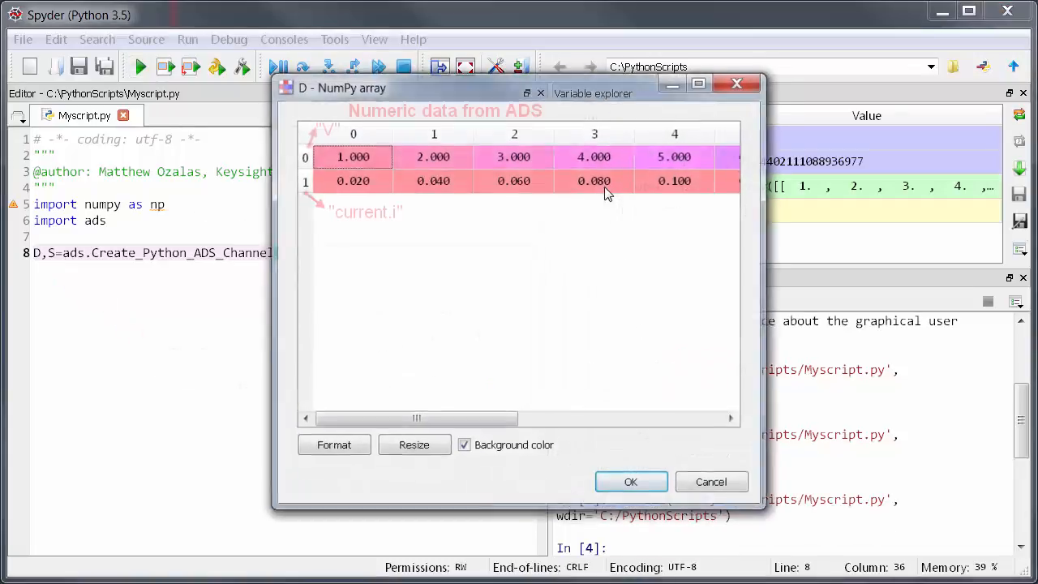
drag(415, 419, 620, 419)
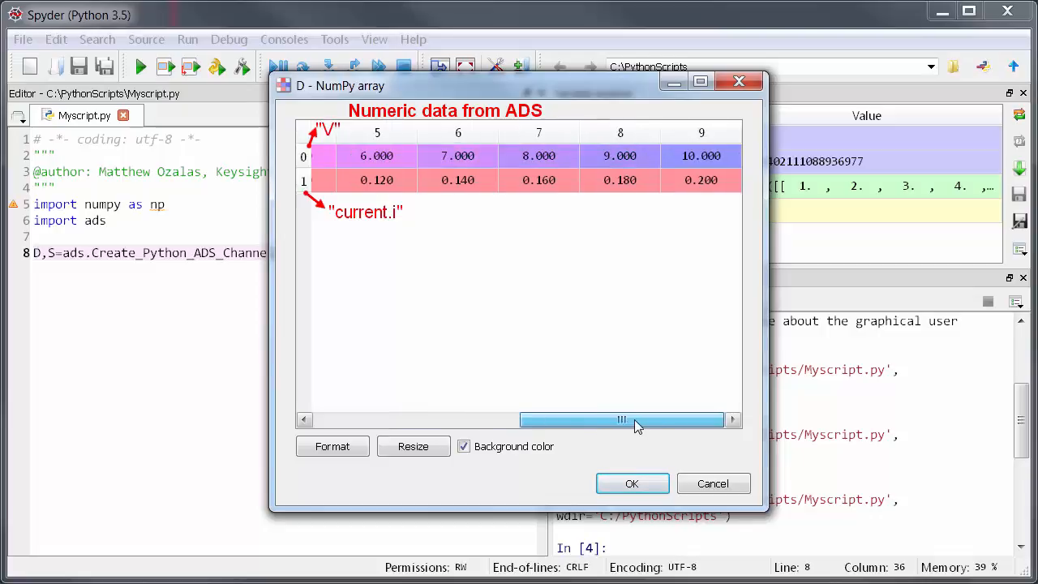
click(633, 483)
text(current=)
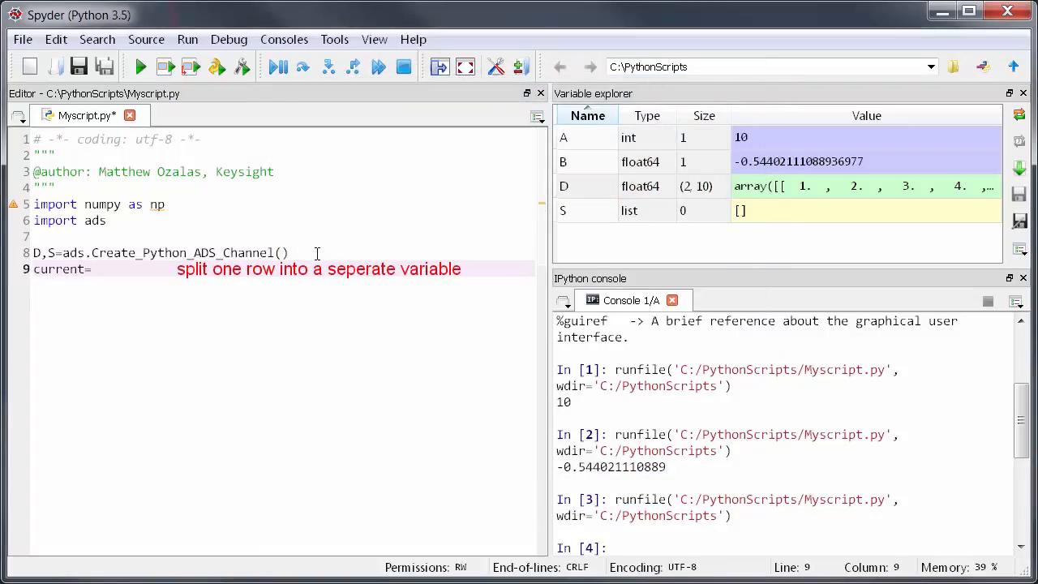
Run current=D[1,:] to extract the second row, then replace the line with A=np.sin(D)
text(D[1,::)
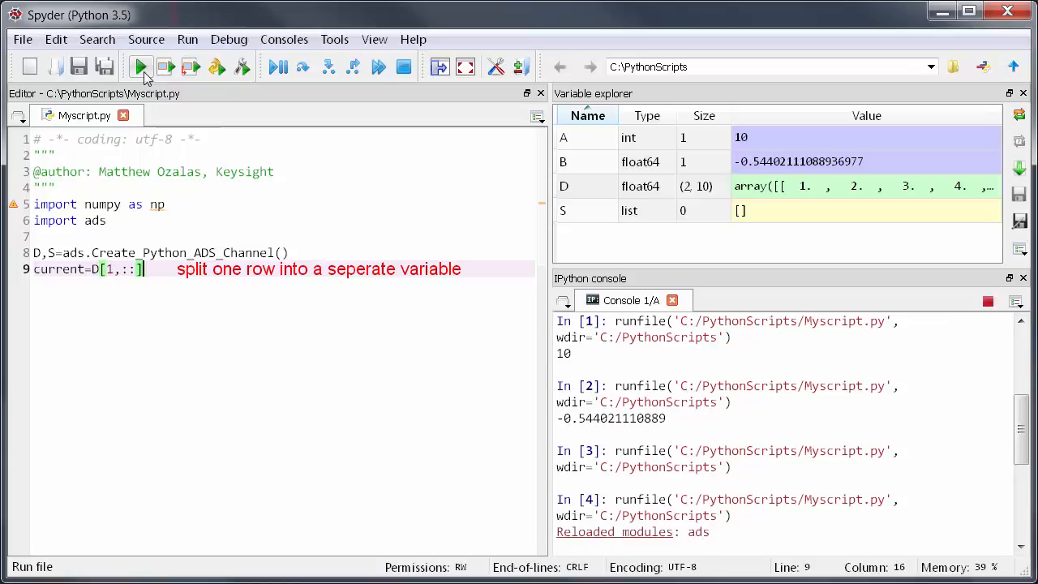
click(140, 66)
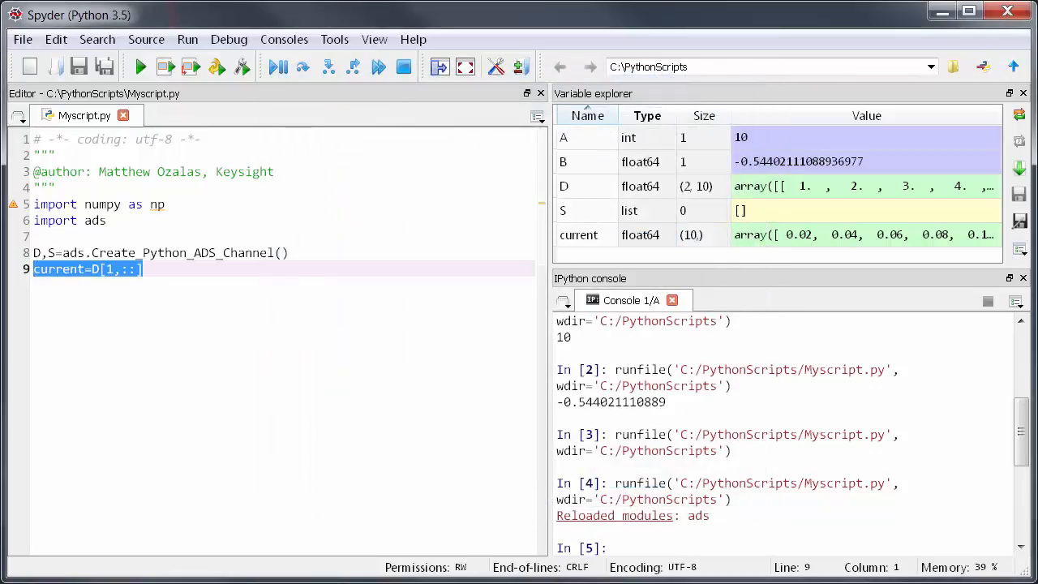
text(A=np.sin)
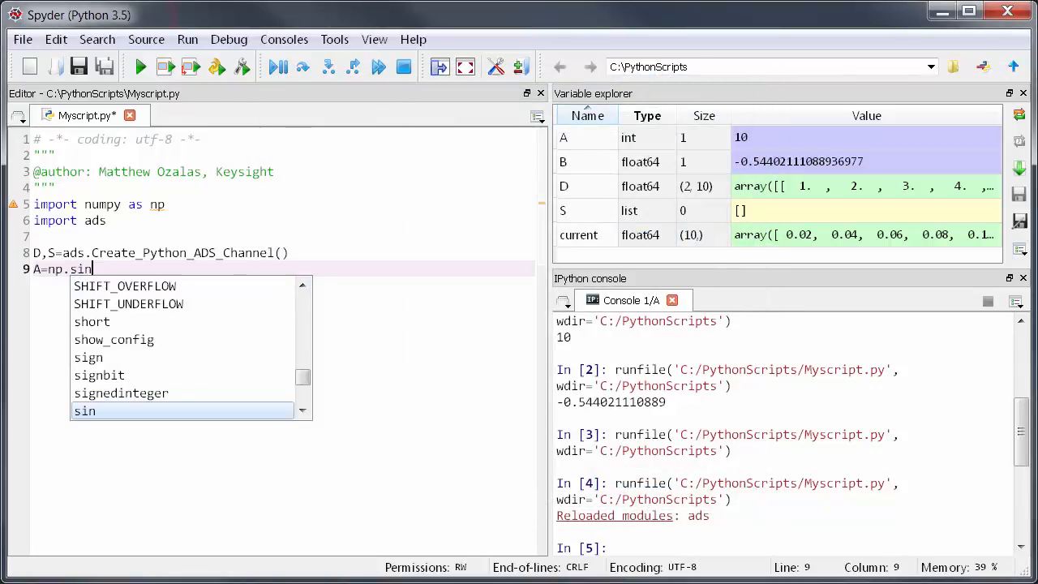
text((D))
text(ads.)
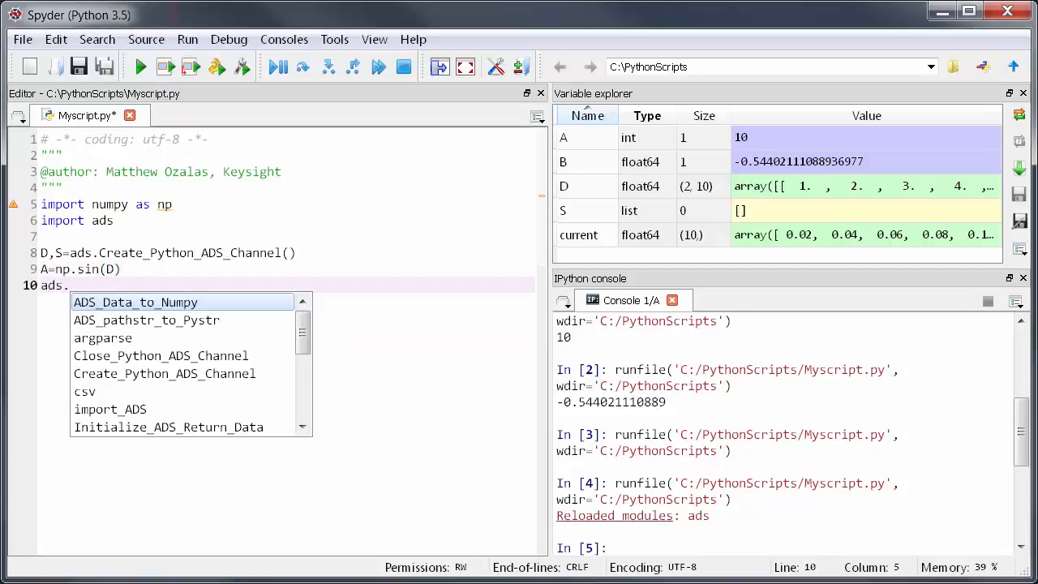
Add ads.Send_to_ADS(A,"MyData.csv",1) to return the sine results to ADS
text(Send_to_ADS()
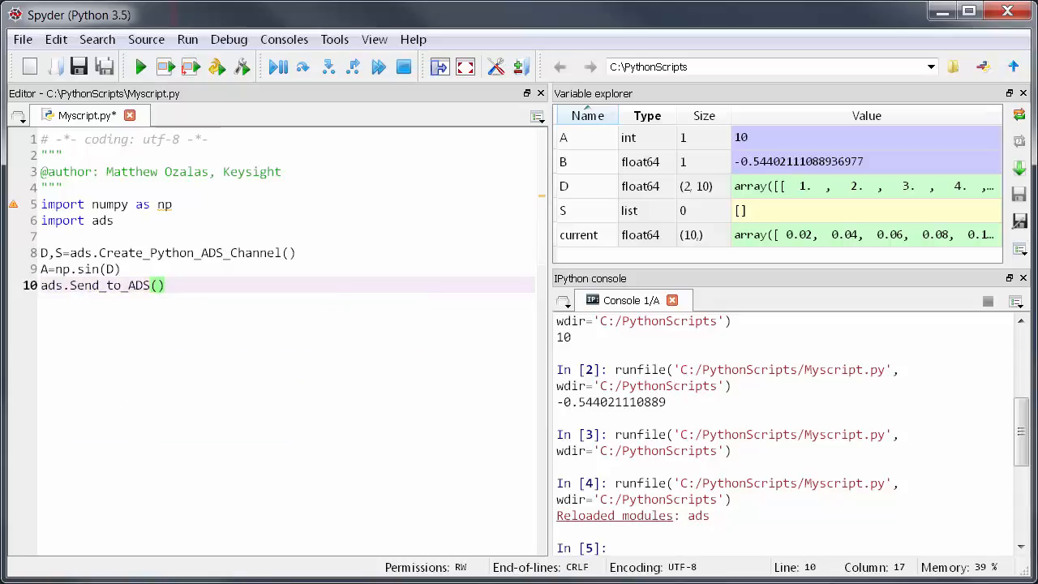
text(A,")
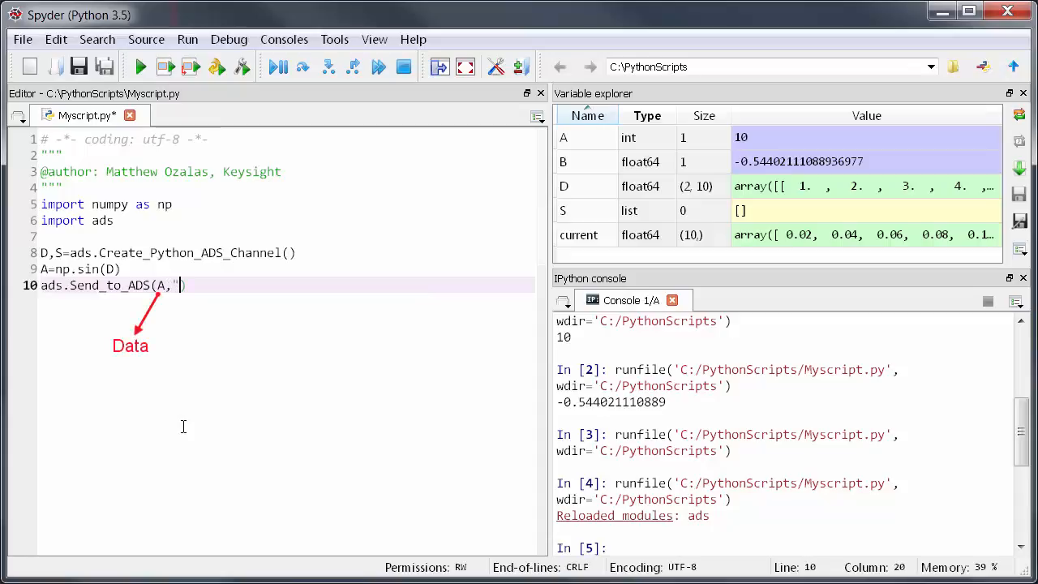
text(MyData.csv)
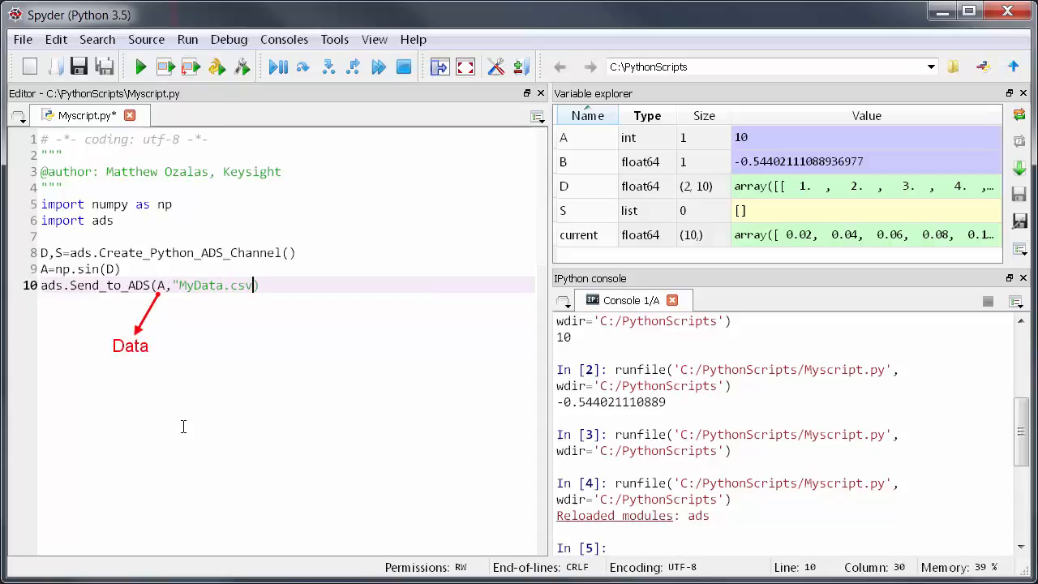
text(,1)
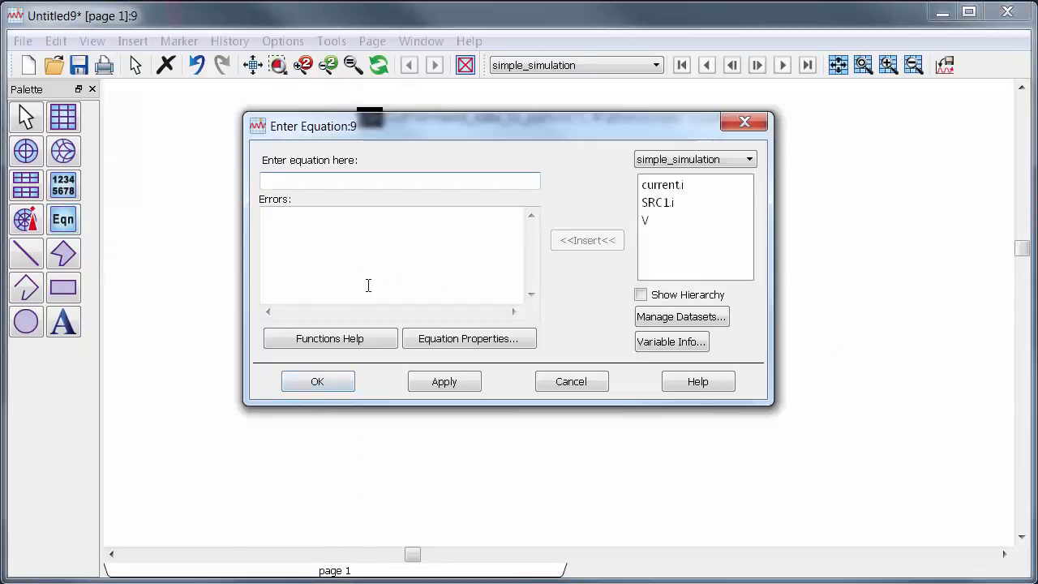
Enter MyData=get_data_from_python("C:\PythonScripts\MyData.csv") as a new ADS equation
text(MyData=get)
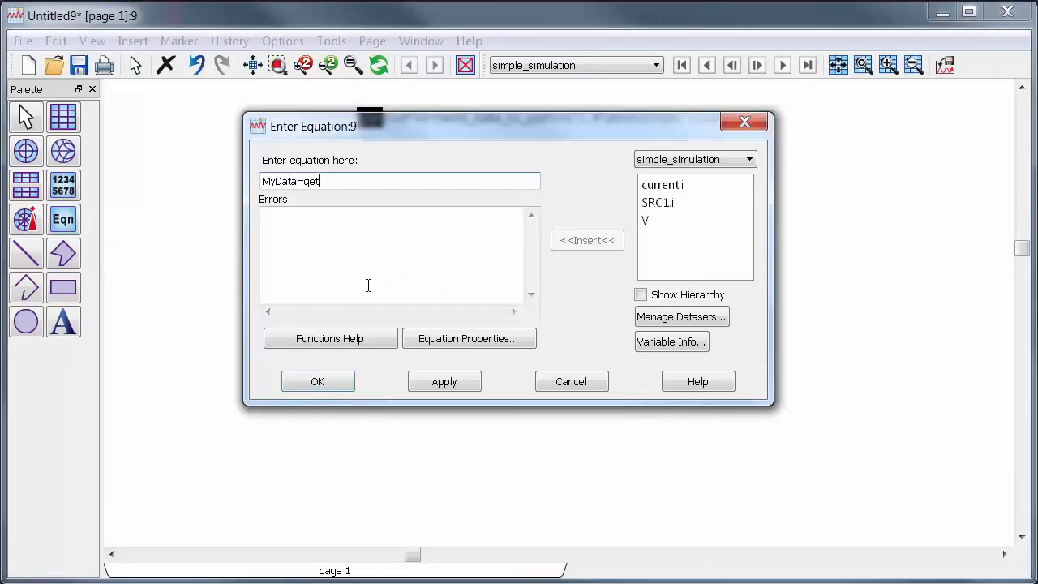
text(_data_from_py)
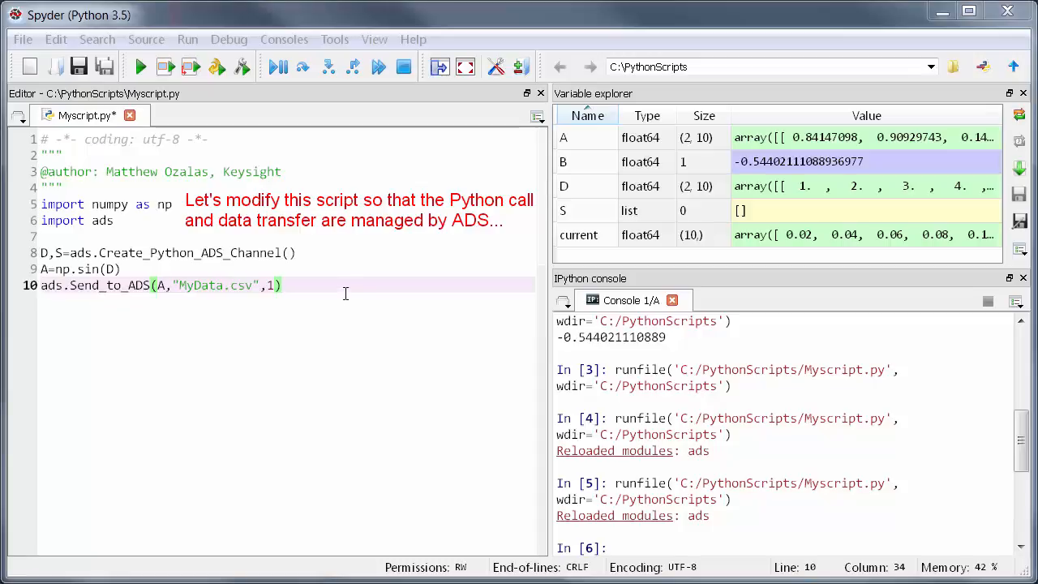
End the script with ads.Close_Python_ADS_Channel() and save Myscript.py
key(enter)
text(ads.Close_Python_ADS_Channel)
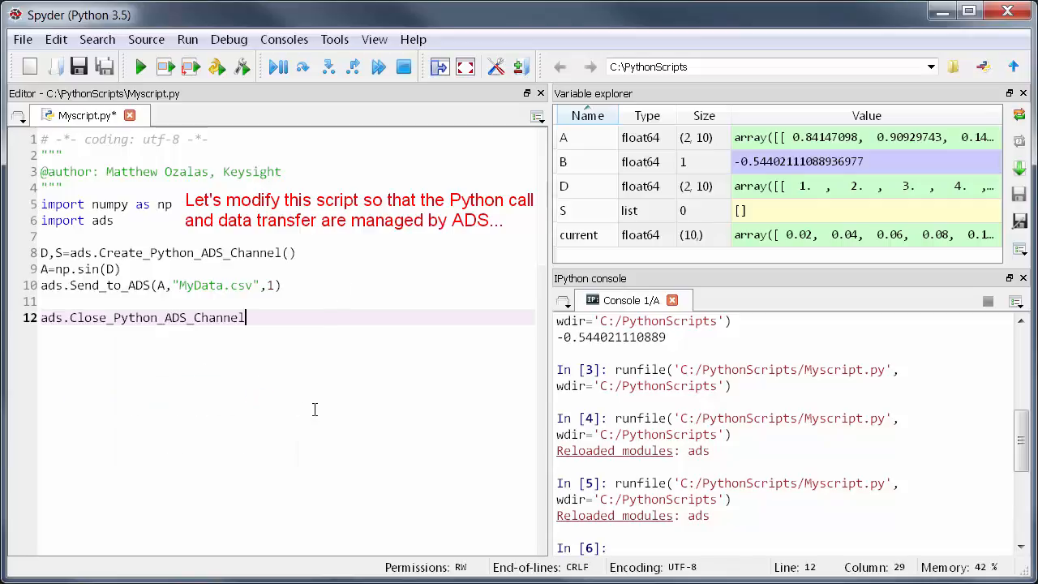
text(()
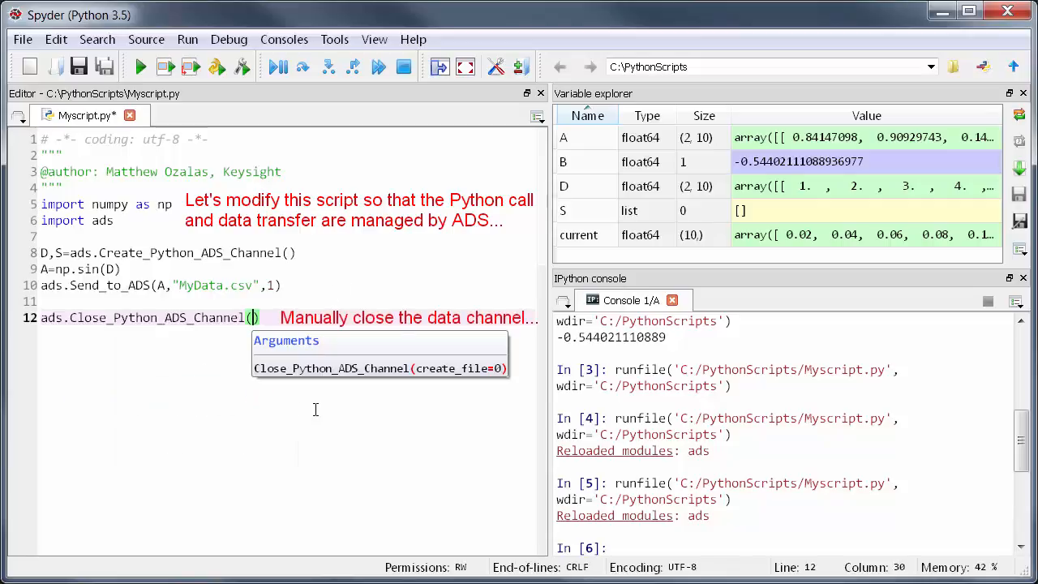
text())
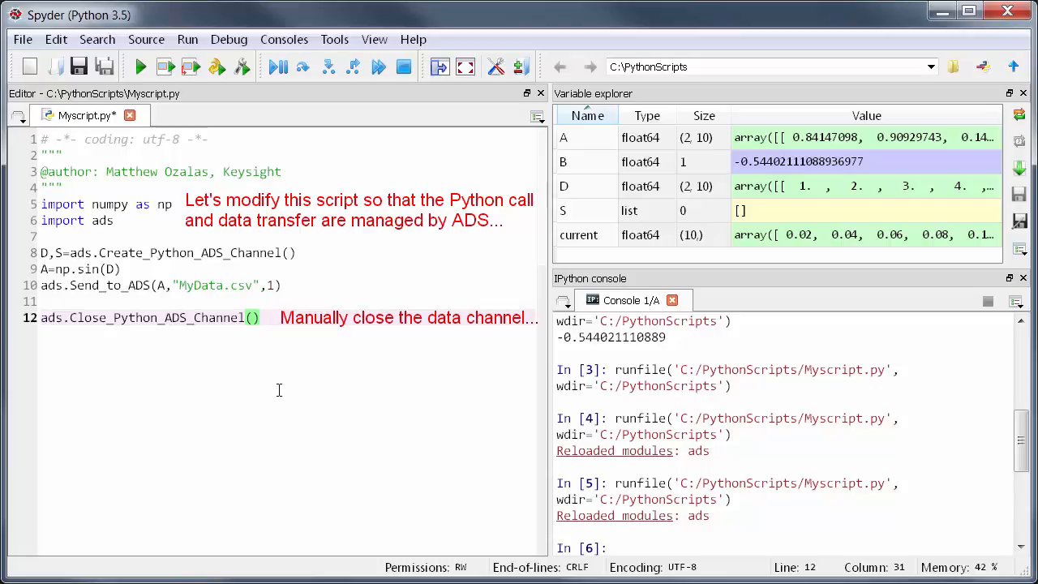
key(ctrl+s)
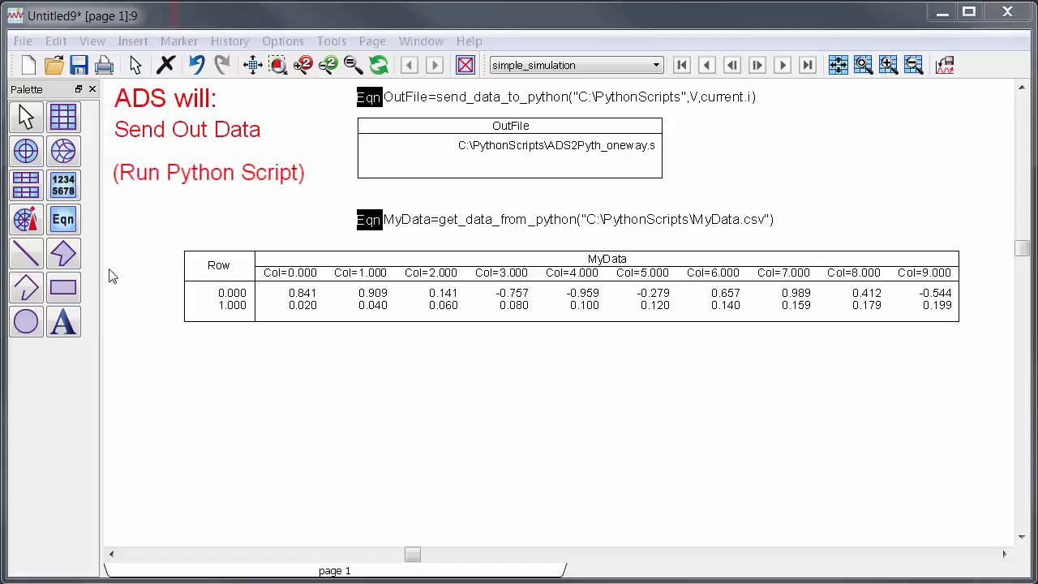
Add RtnData=call_python_script_IO("C:\PythonScripts","Myscript.py",V,current.i) and list its result table
click(425, 363)
text(RtnData=call_python_script_IO)
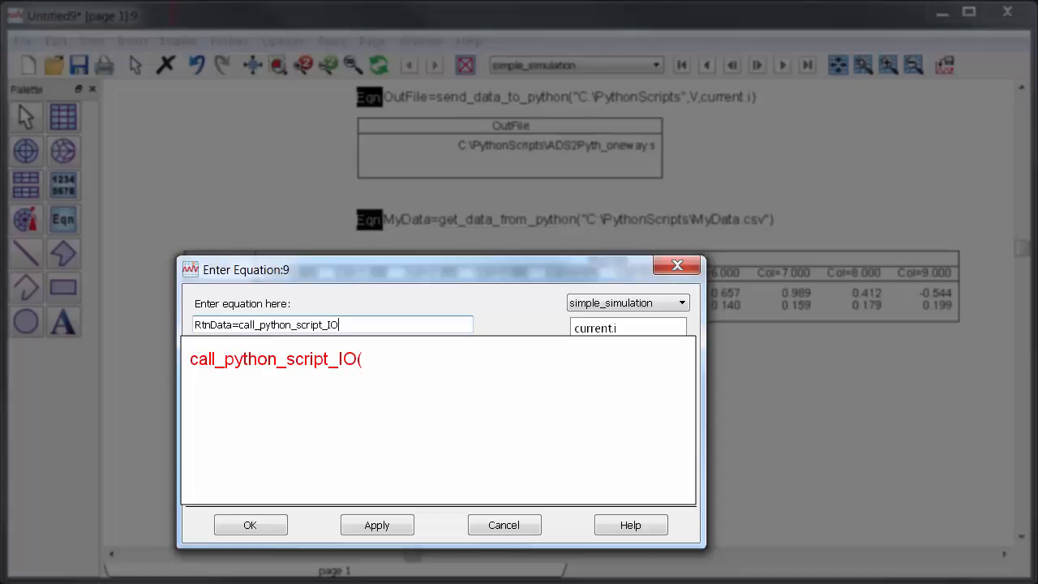
text(("C:\PythonScripts",")
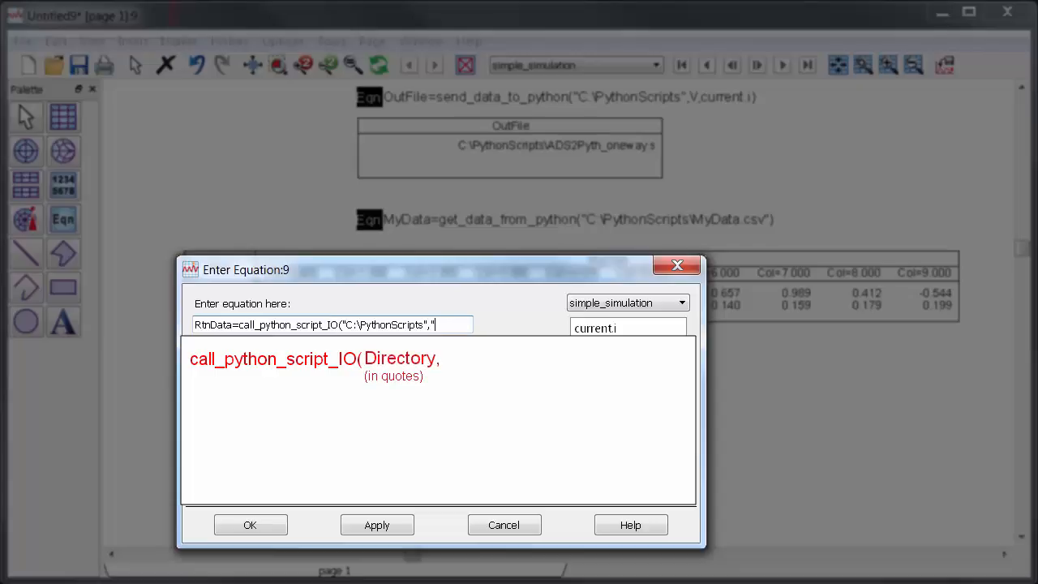
text(Myscript.py",V,current.i)
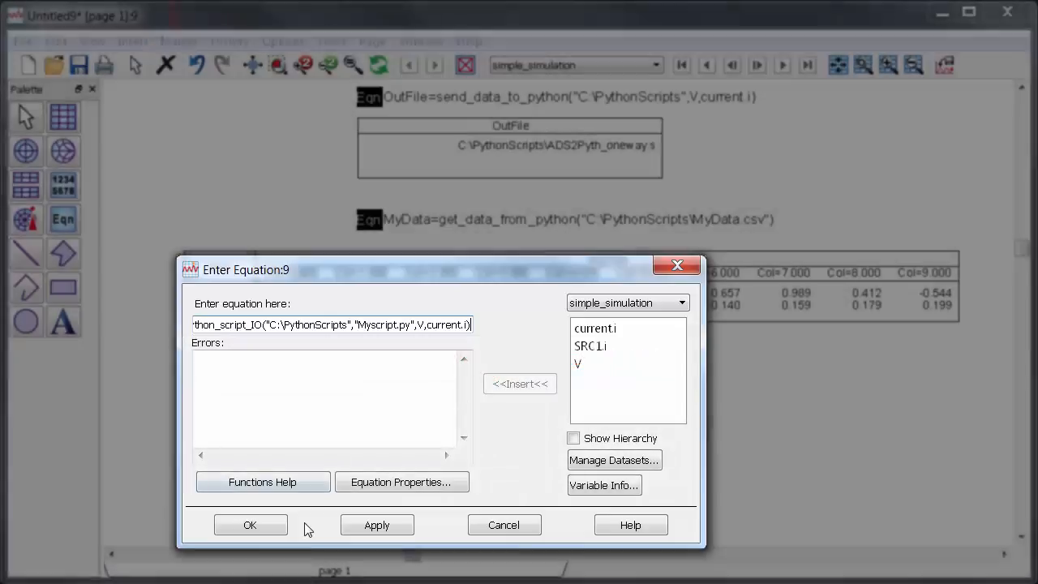
click(250, 526)
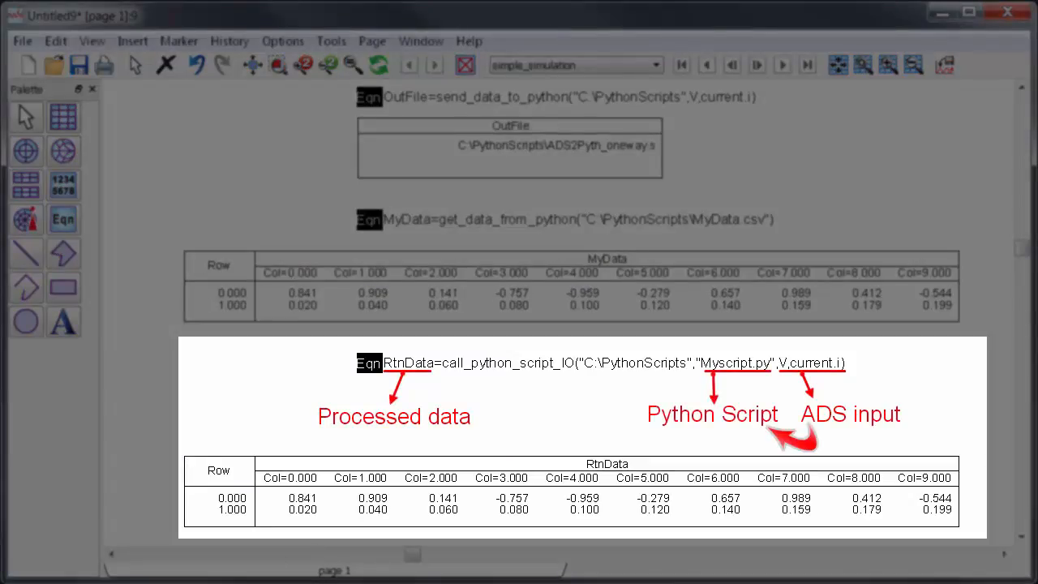
drag(624, 415, 486, 415)
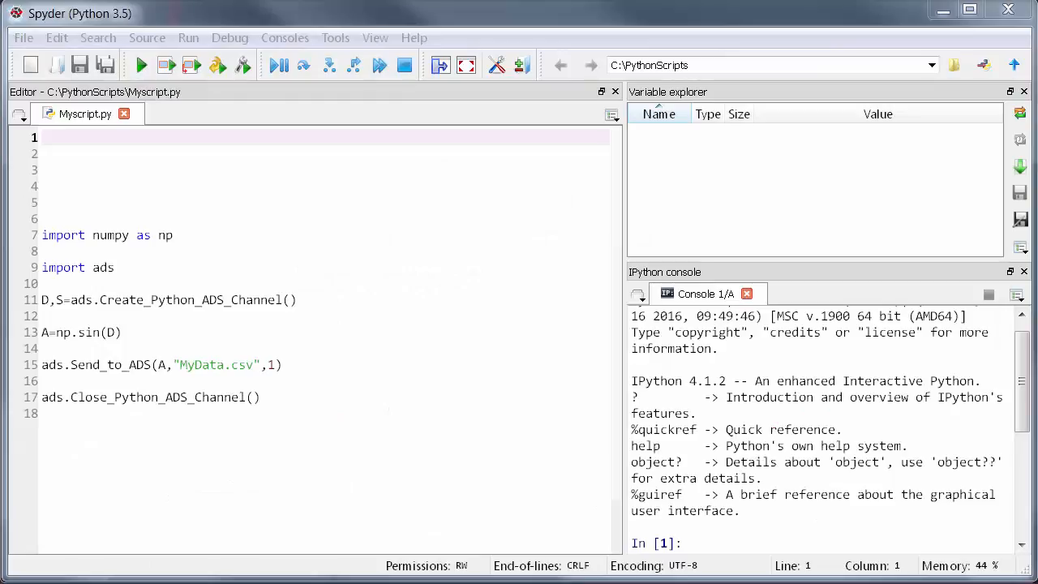
text(What happens when ADS invokes this Python script?)
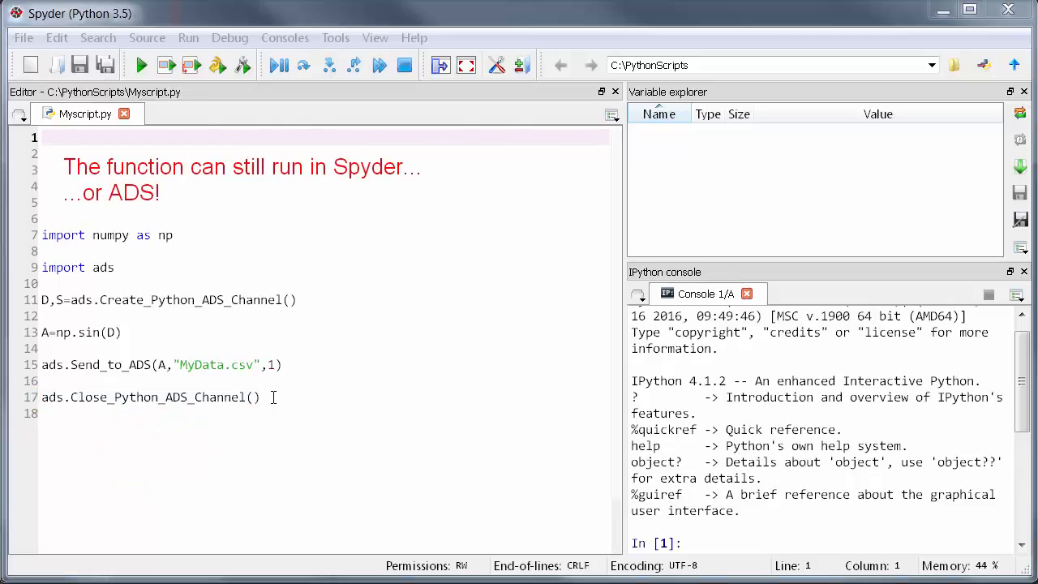
click(140, 64)
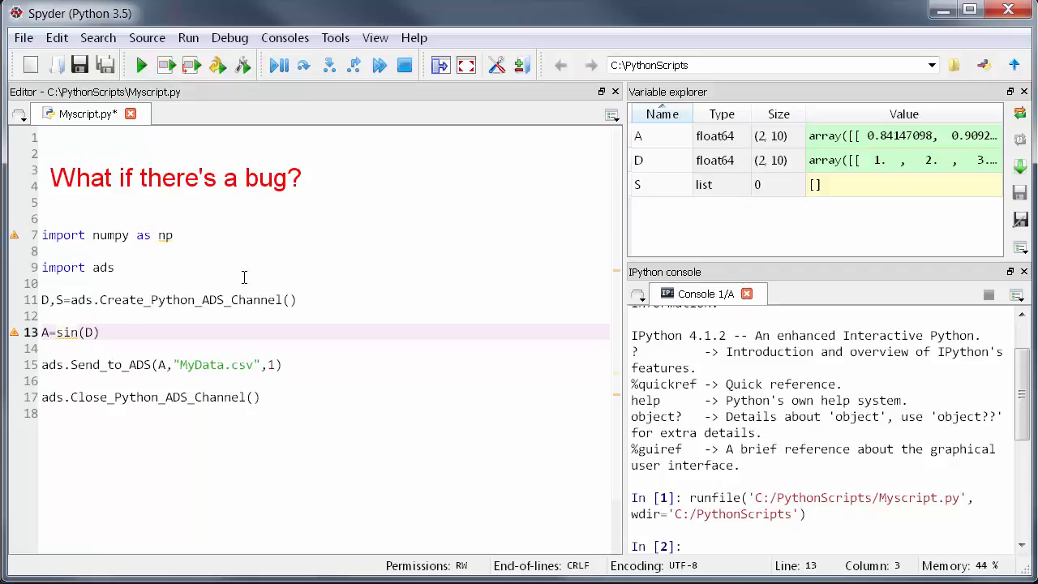
Save Myscript.py after changing line 13 to A=sin(D), dropping the np prefix
click(139, 65)
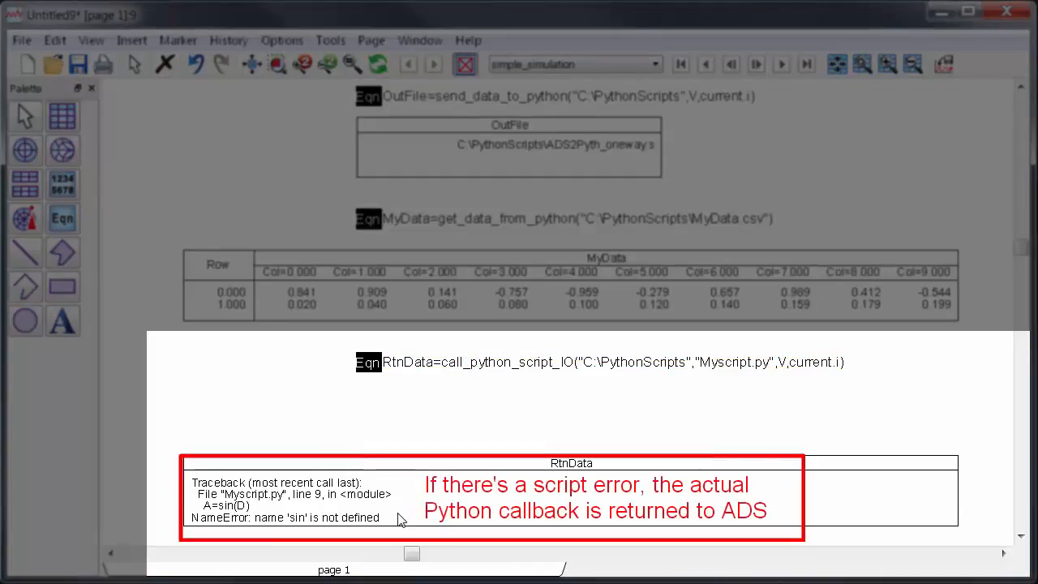
mouse_move(396, 523)
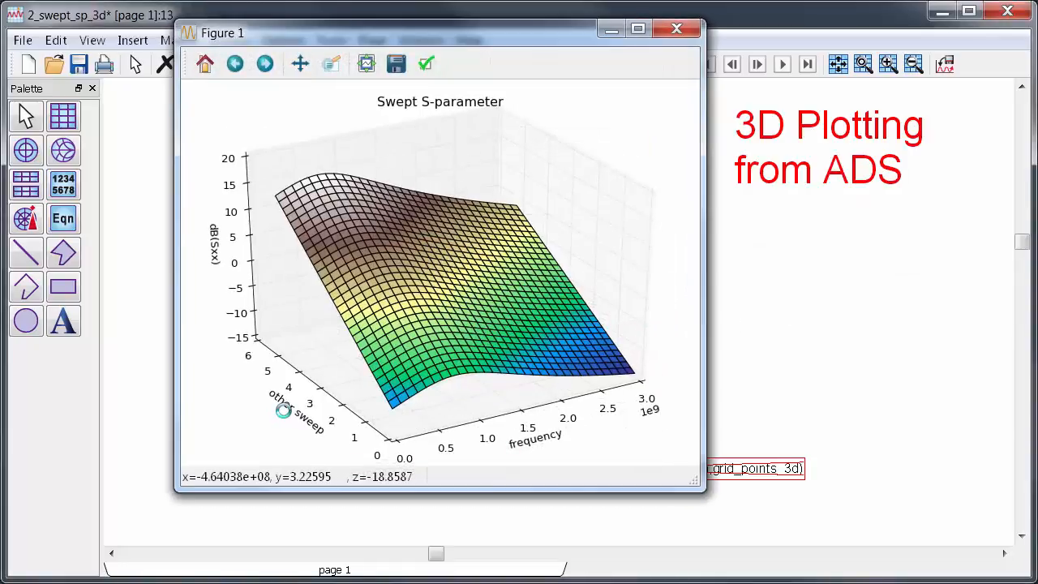
Rotate the matplotlib Figure 1 3D S-parameter surface to a lower, side-on angle
drag(282, 409, 369, 344)
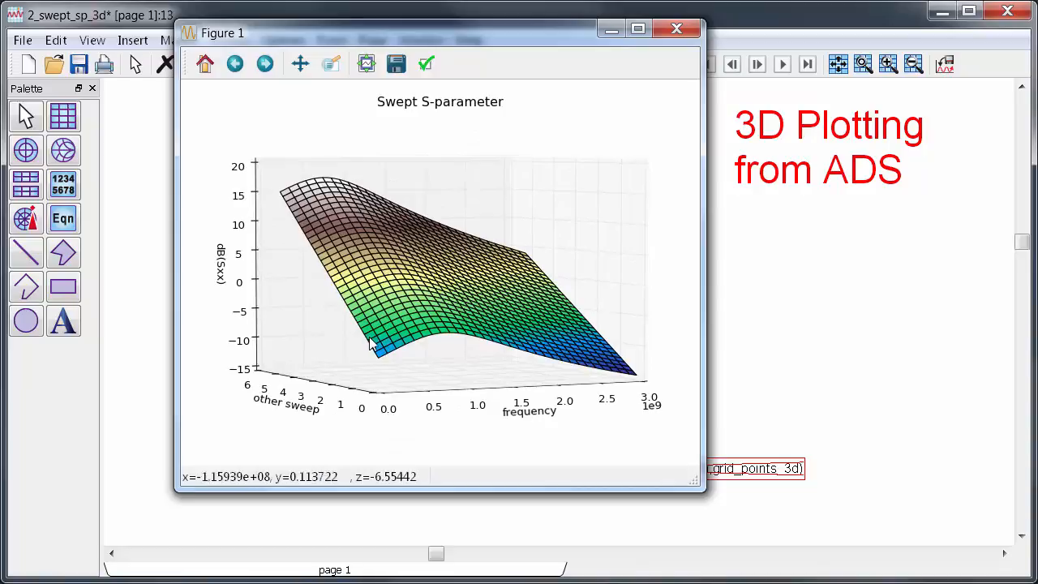